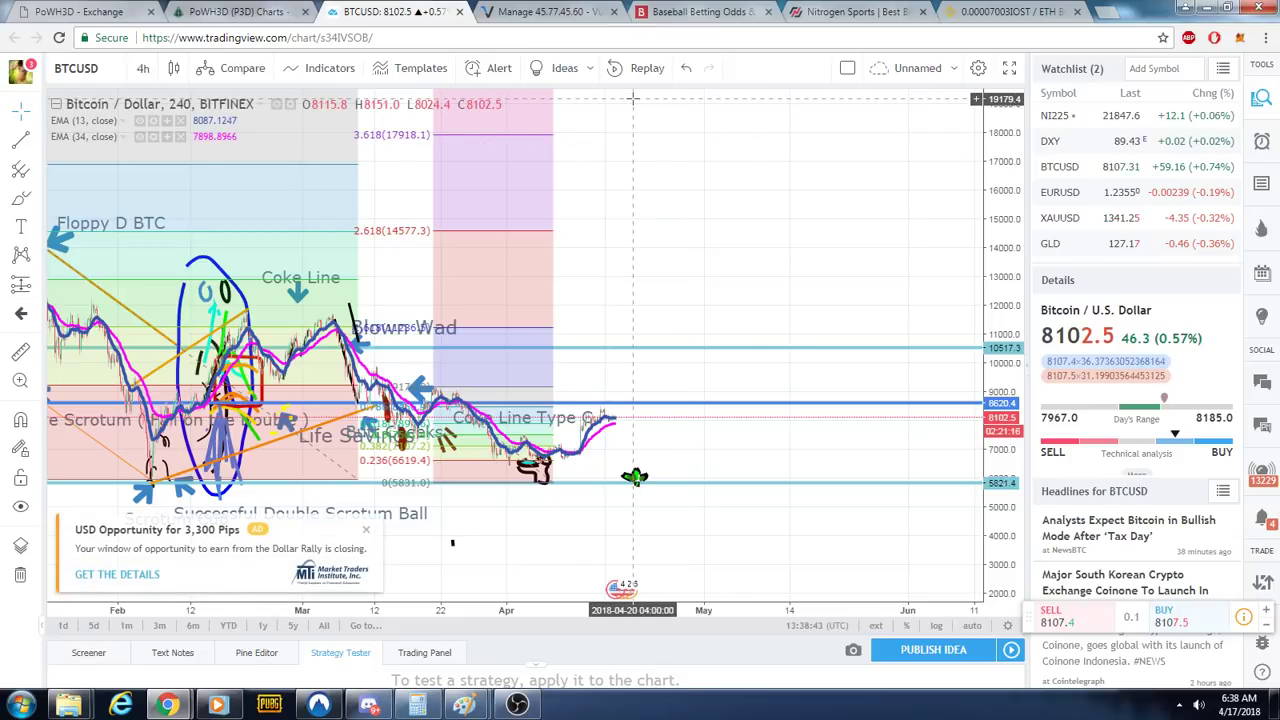
# Check the Bovada bet history, then switch to the remote server session.
pyautogui.click(695, 15)
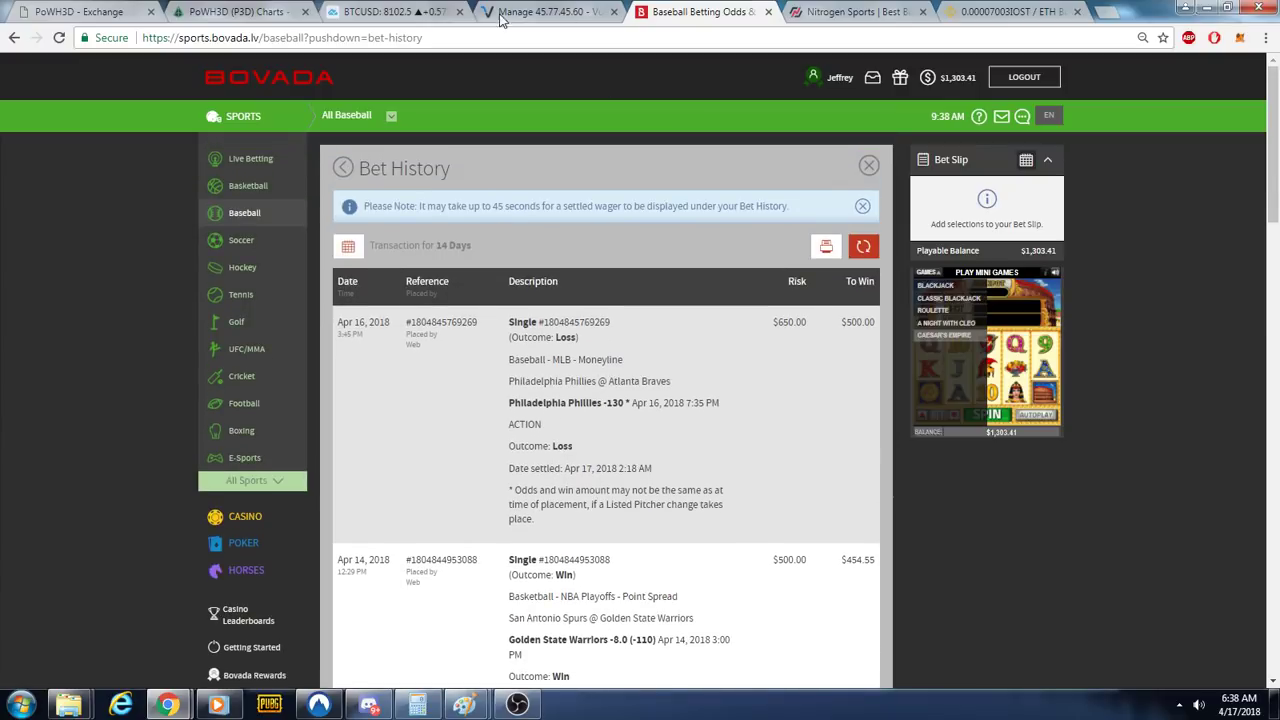
pyautogui.click(385, 11)
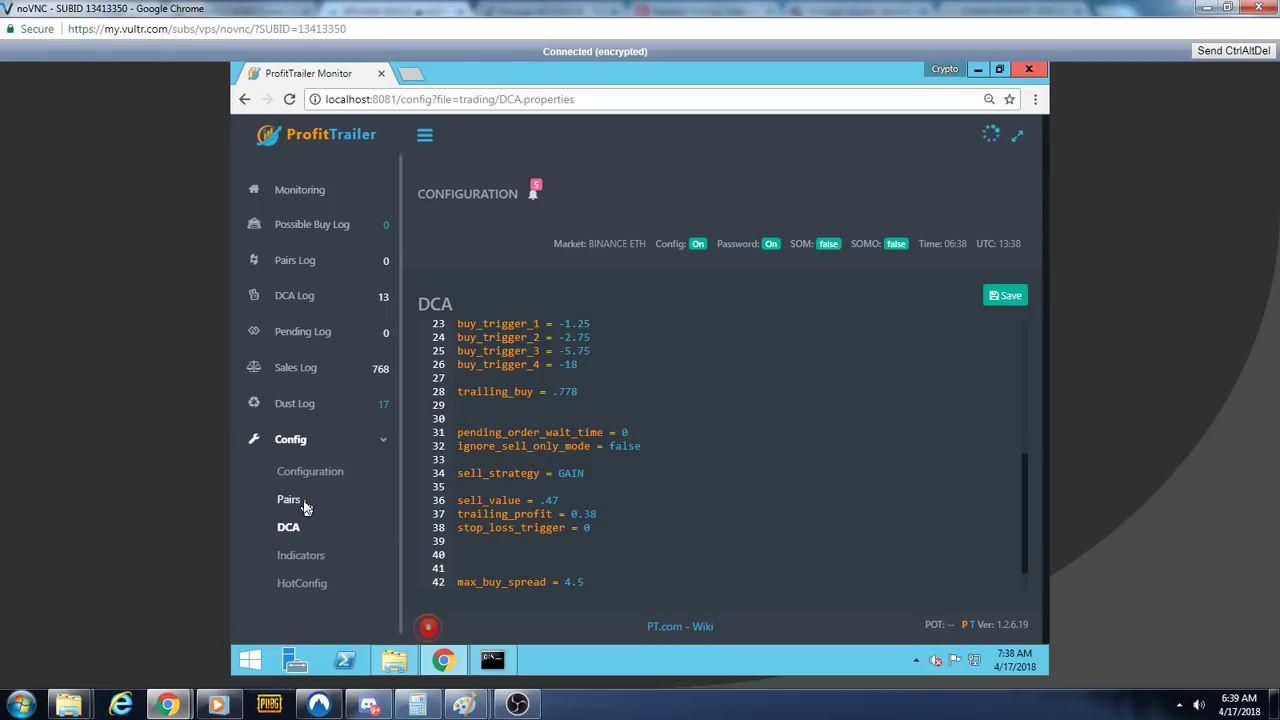
# Return to the Monitoring dashboard and close Calculator after checking today's profit.
pyautogui.click(299, 189)
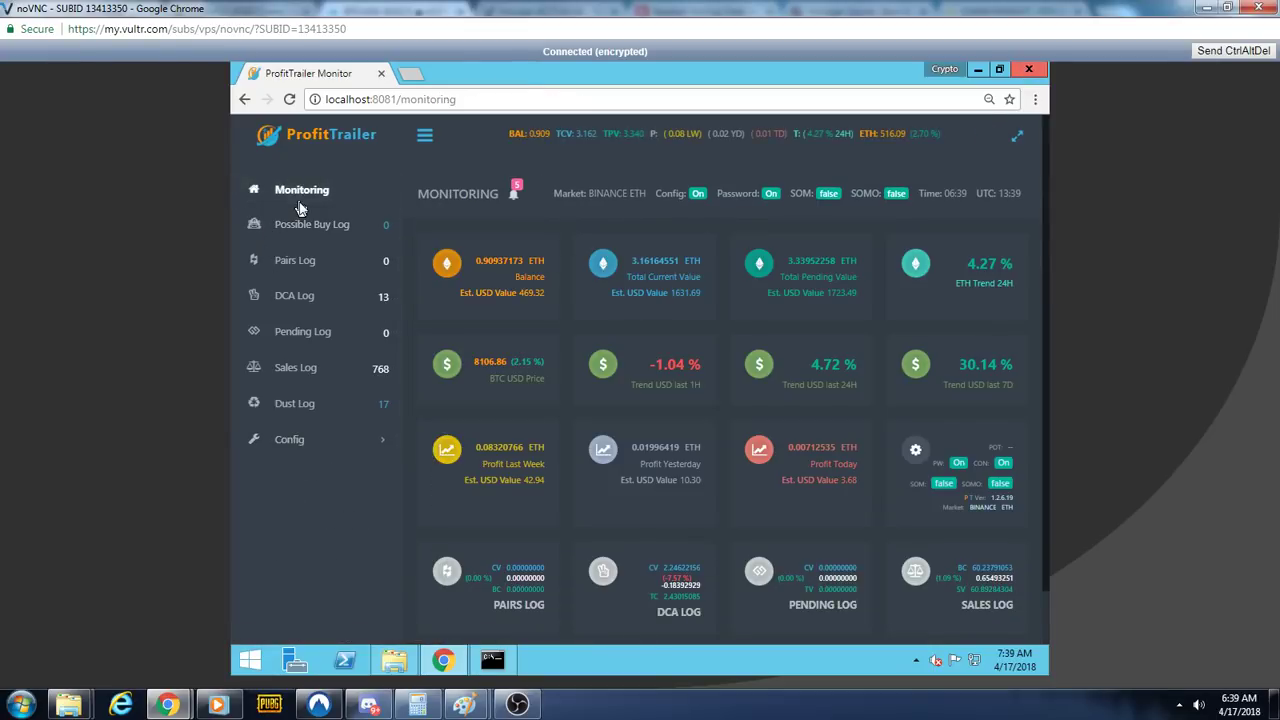
pyautogui.moveTo(795, 453)
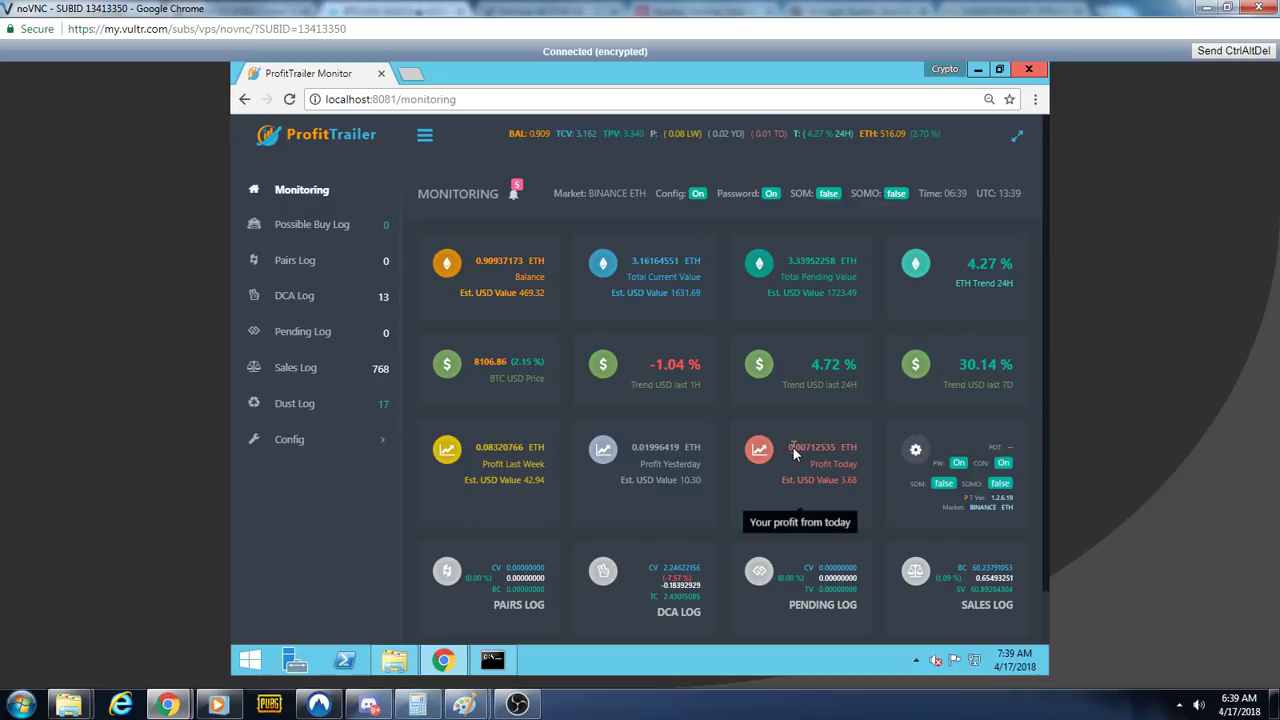
pyautogui.moveTo(716, 486)
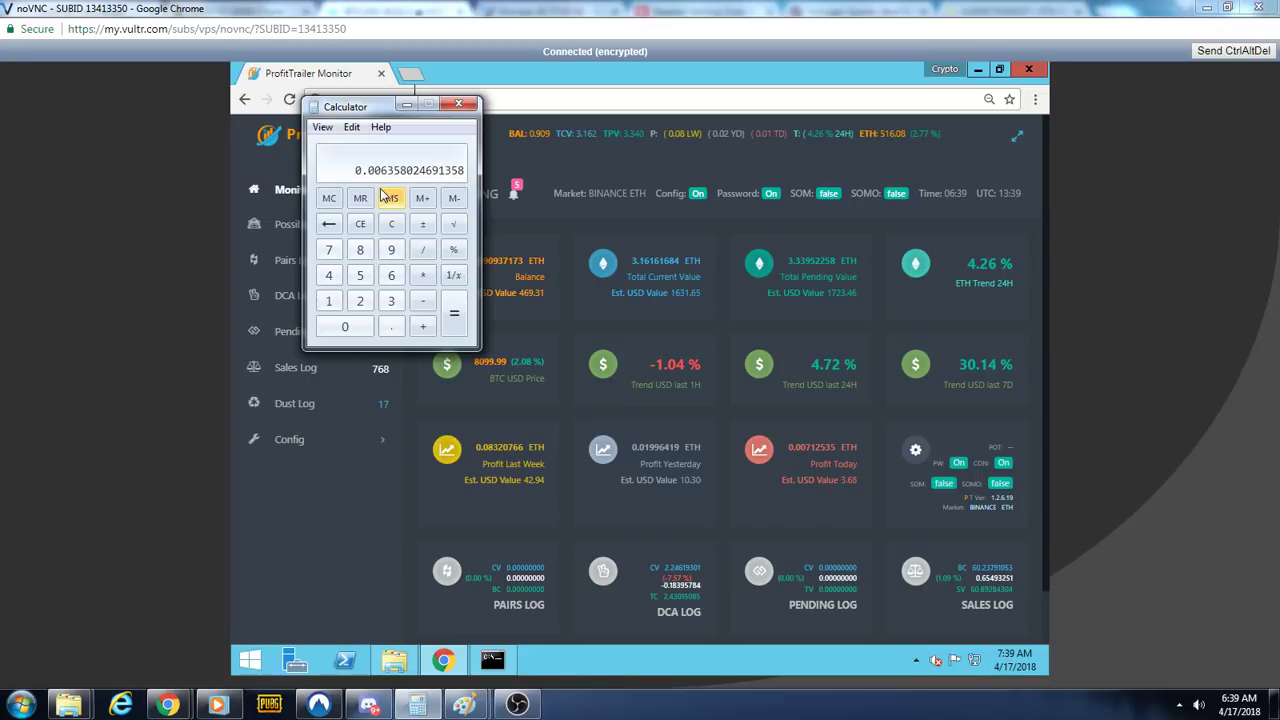
pyautogui.click(460, 104)
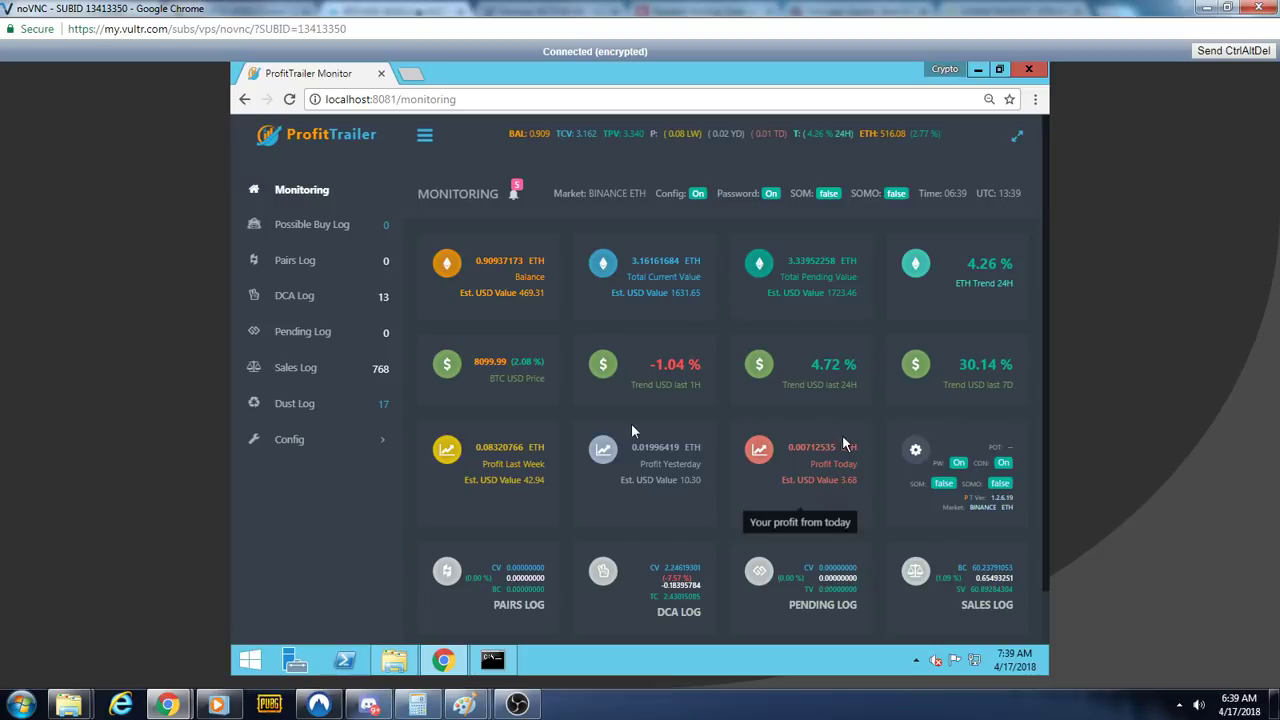
pyautogui.moveTo(340, 456)
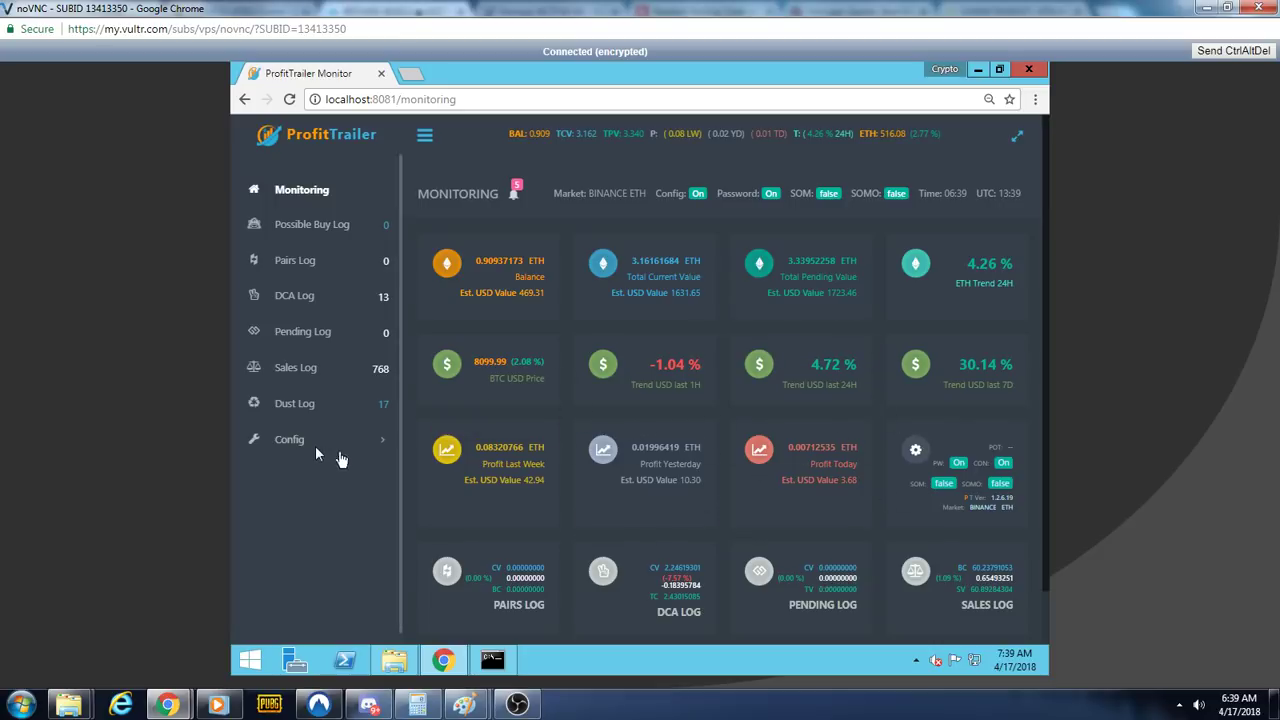
# Open the Pairs config, find the DASH entries, and save DASHETH trading as disabled.
pyautogui.click(290, 439)
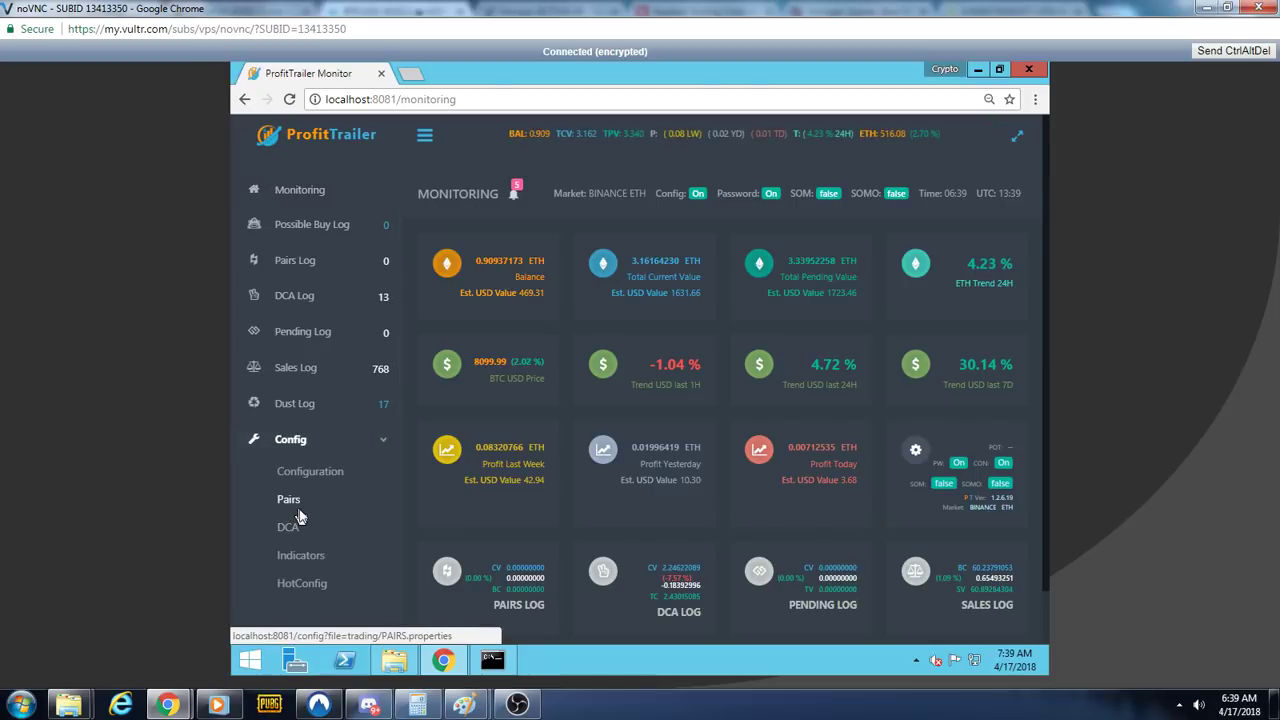
pyautogui.click(288, 499)
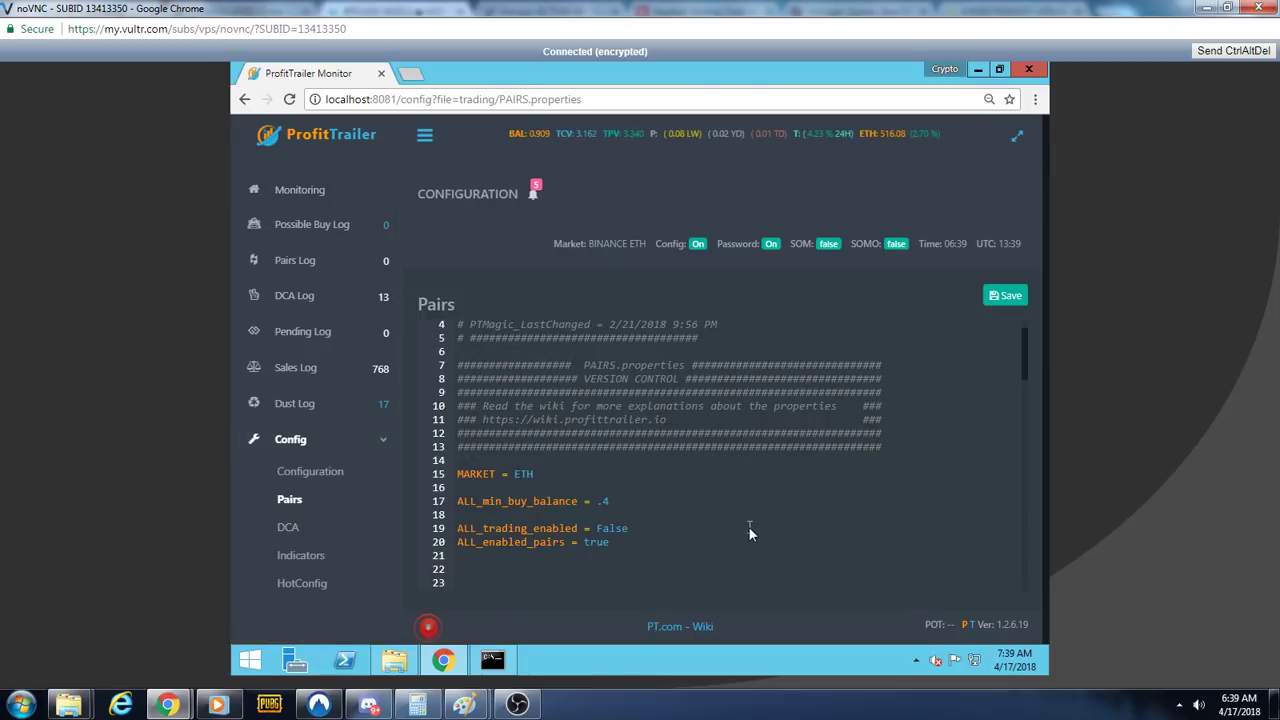
pyautogui.scroll(-3)
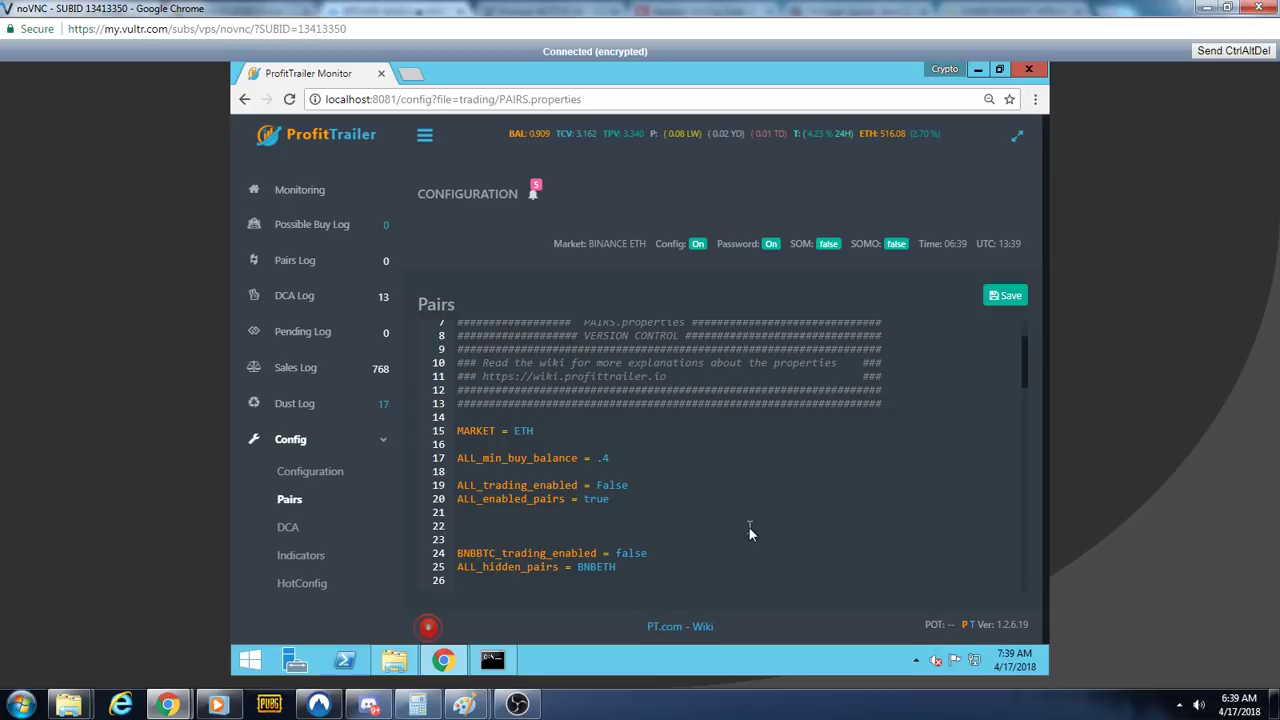
pyautogui.scroll(-3)
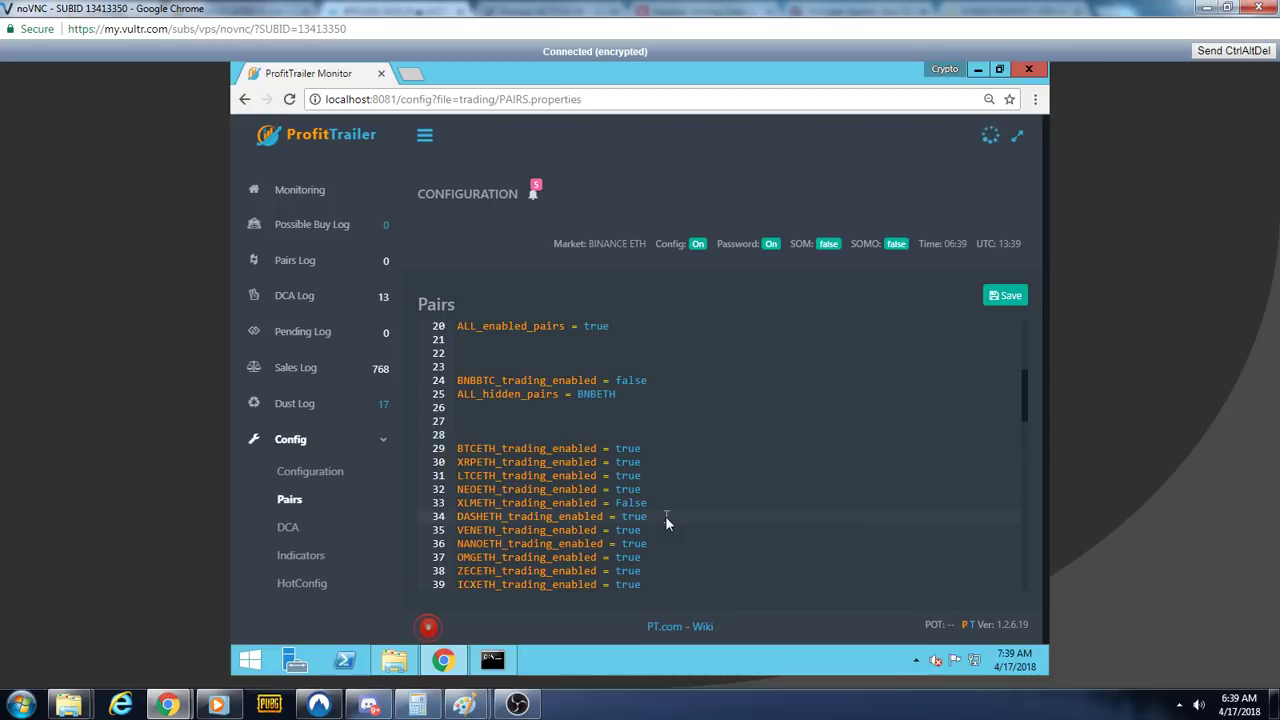
pyautogui.write('dash')
pyautogui.write('fals')
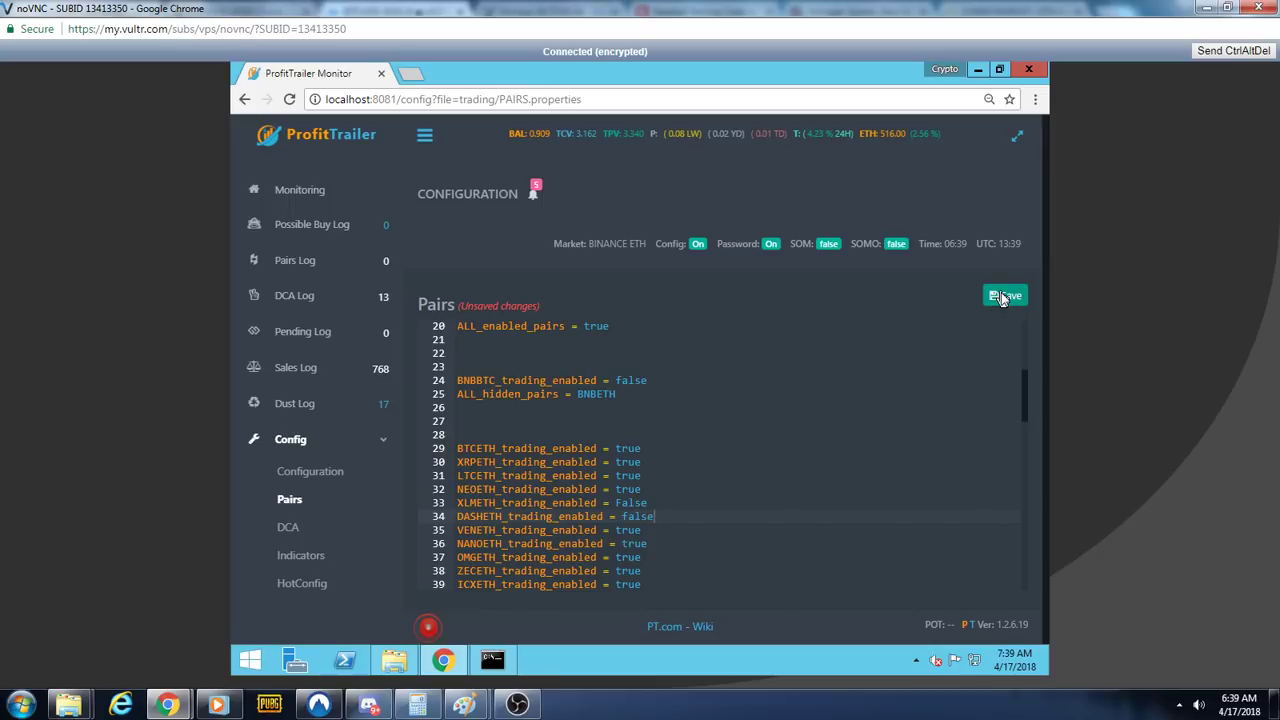
pyautogui.click(1005, 294)
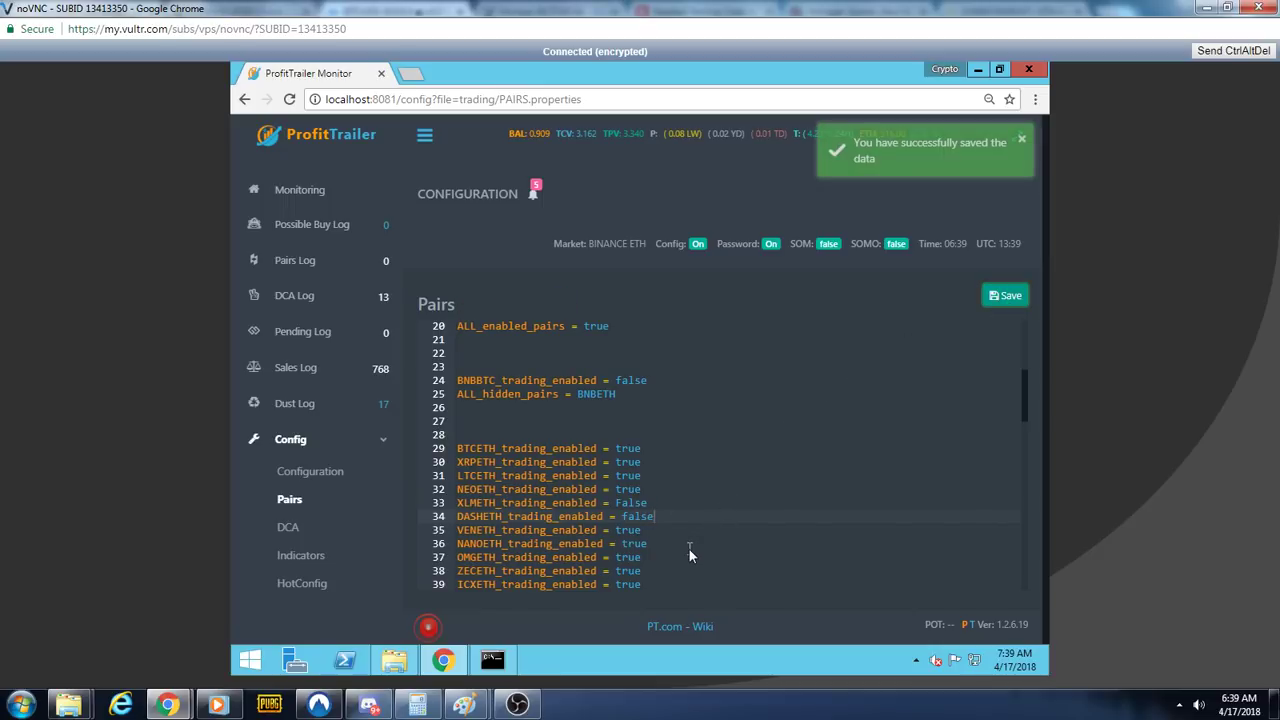
# Edit ALL_sell_value further down the Pairs config and save the settings.
pyautogui.scroll(-3)
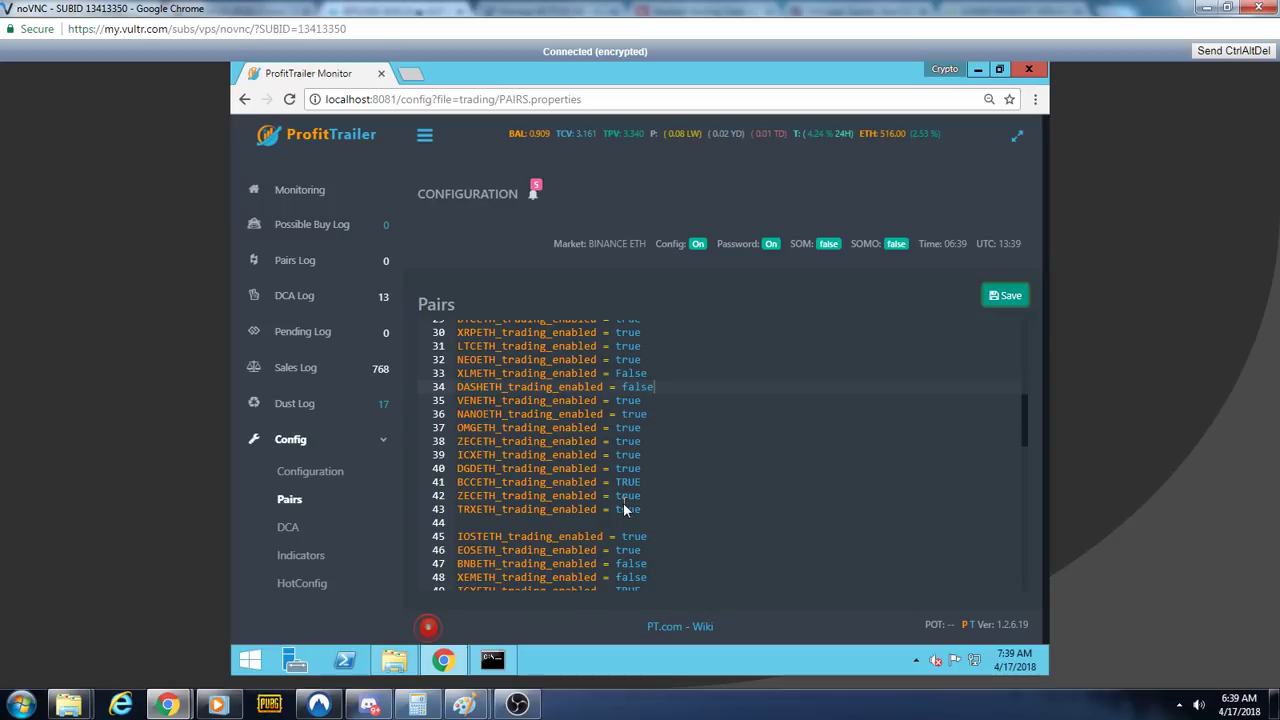
pyautogui.scroll(-3)
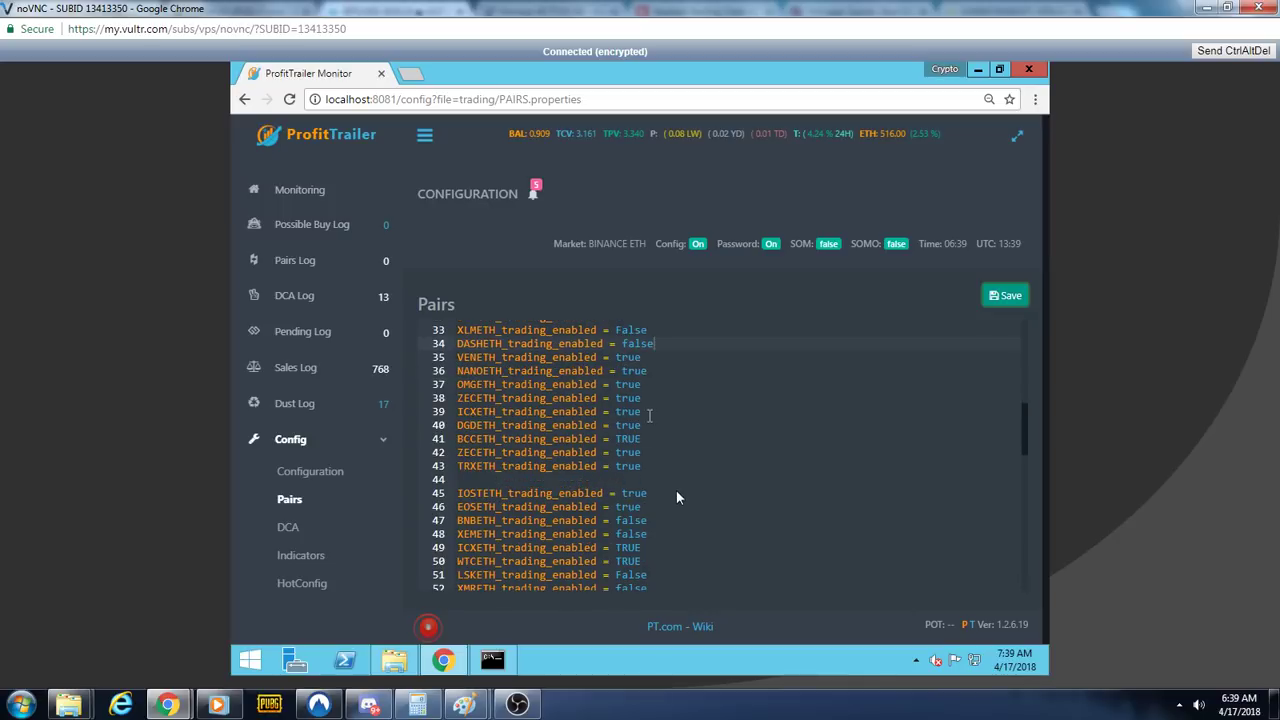
pyautogui.scroll(-3)
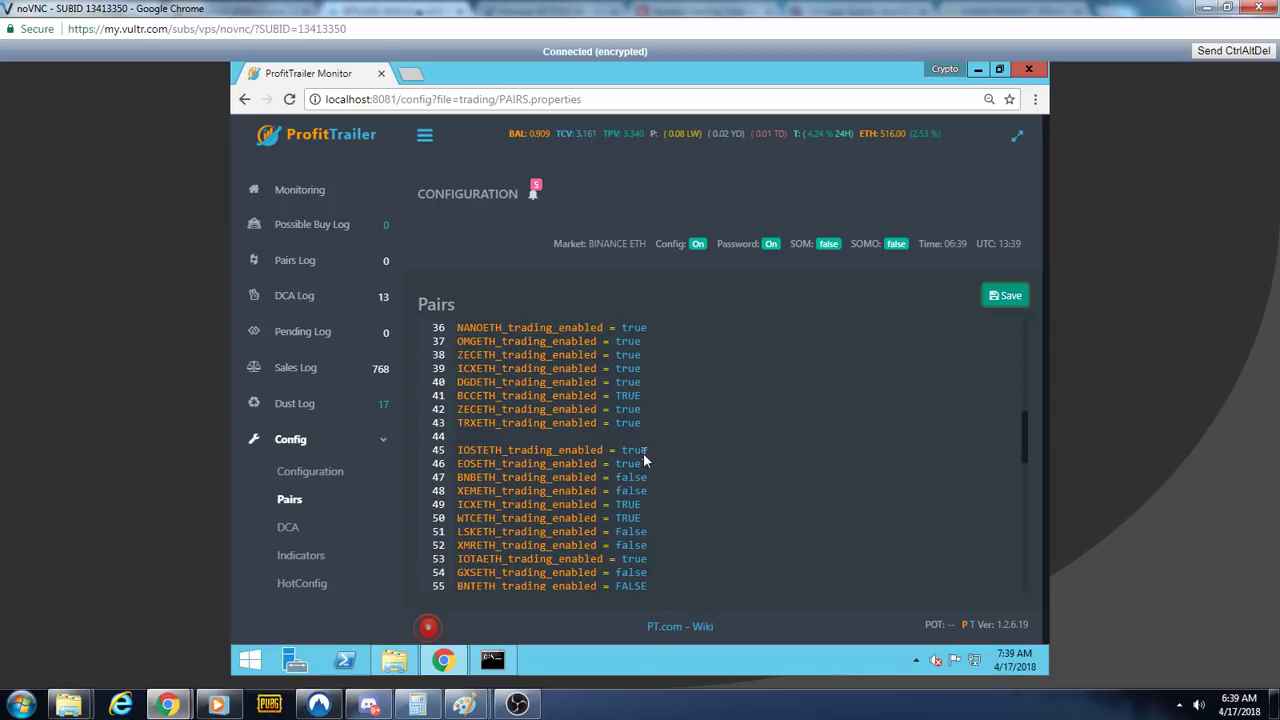
pyautogui.click(650, 477)
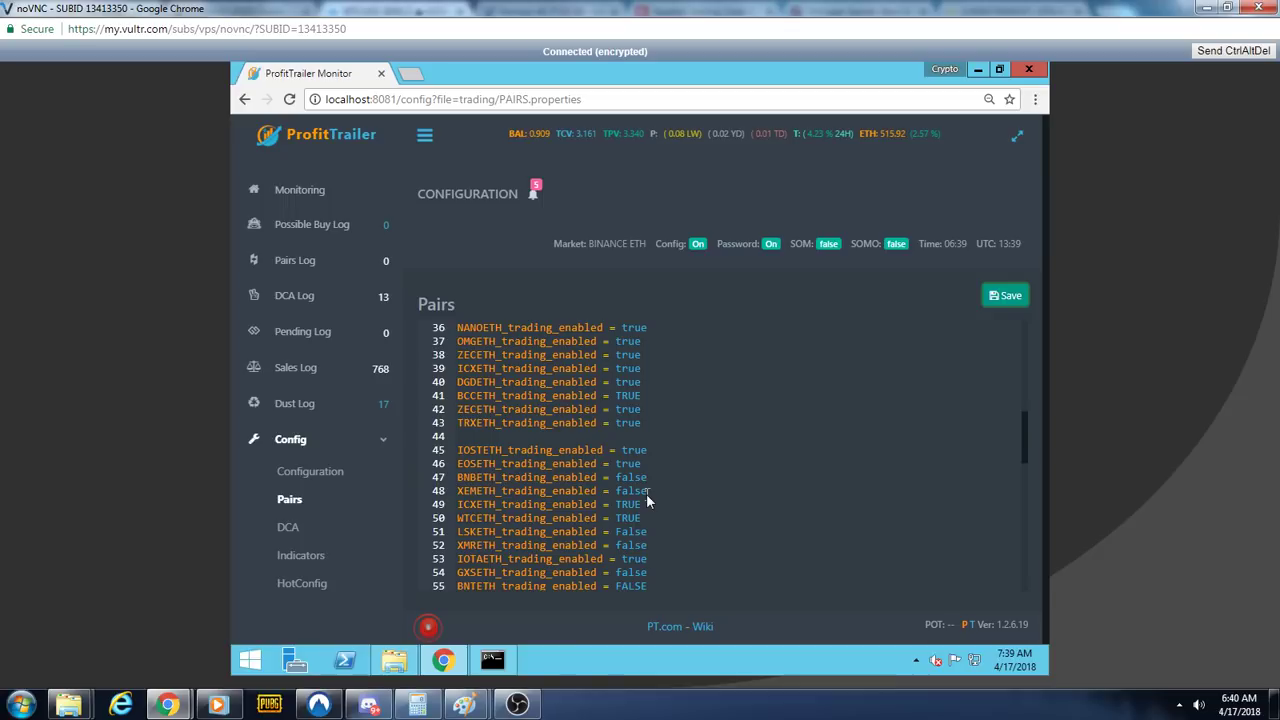
pyautogui.moveTo(649, 513)
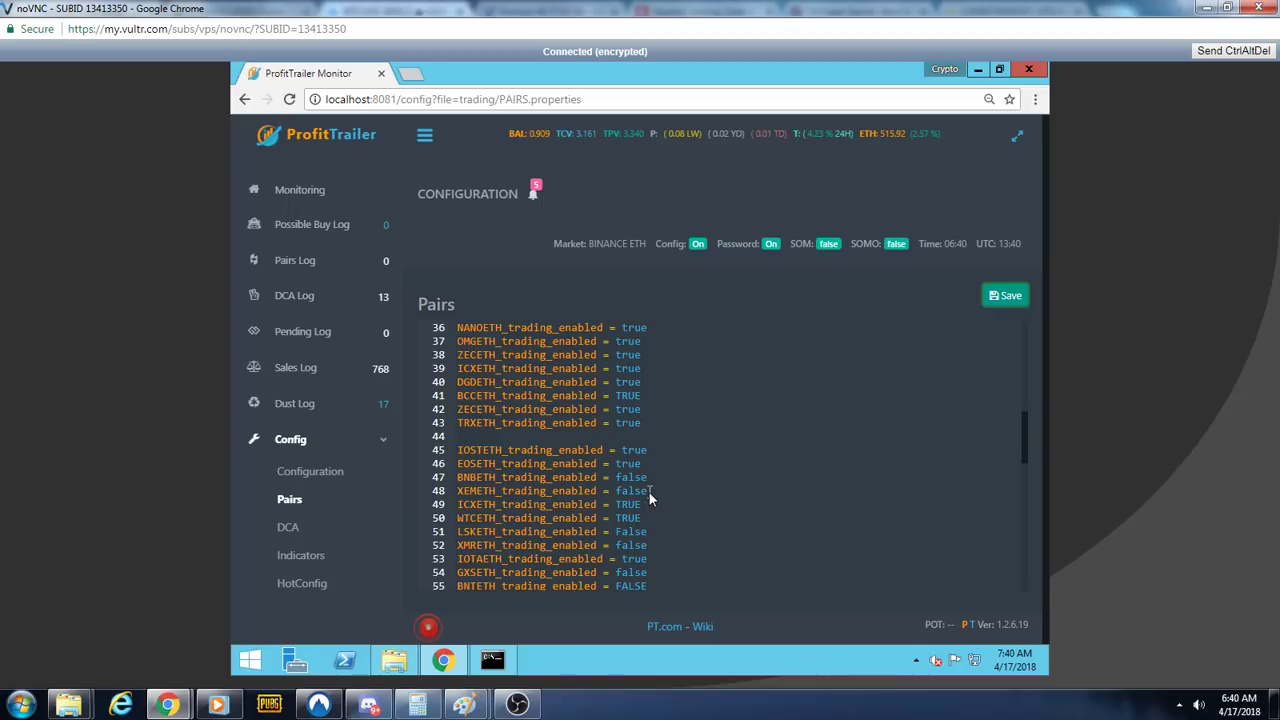
pyautogui.scroll(-3)
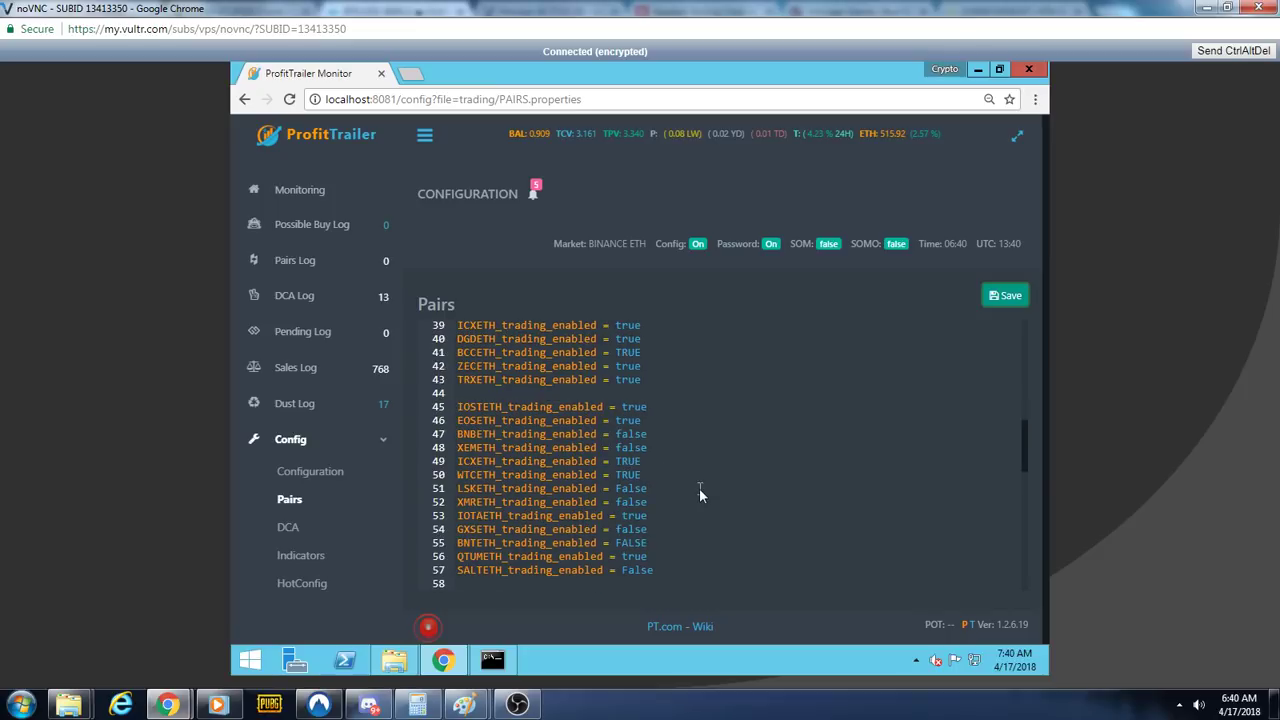
pyautogui.scroll(-3)
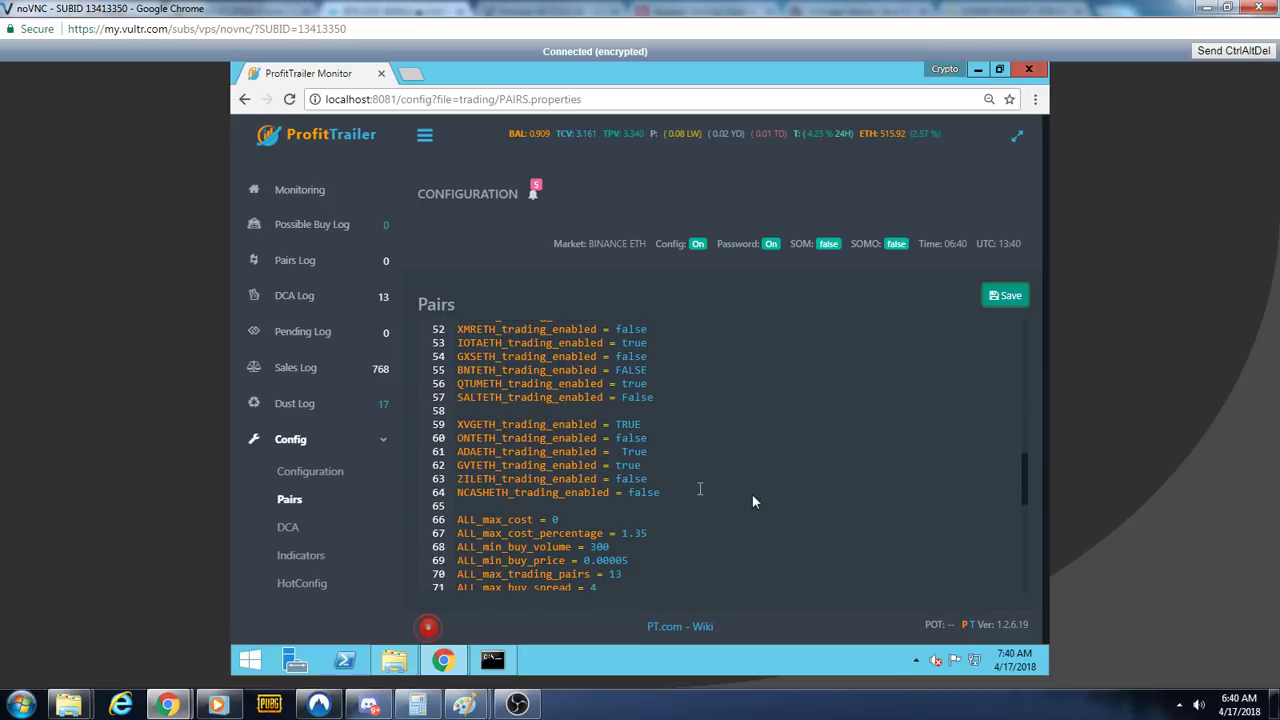
pyautogui.scroll(-3)
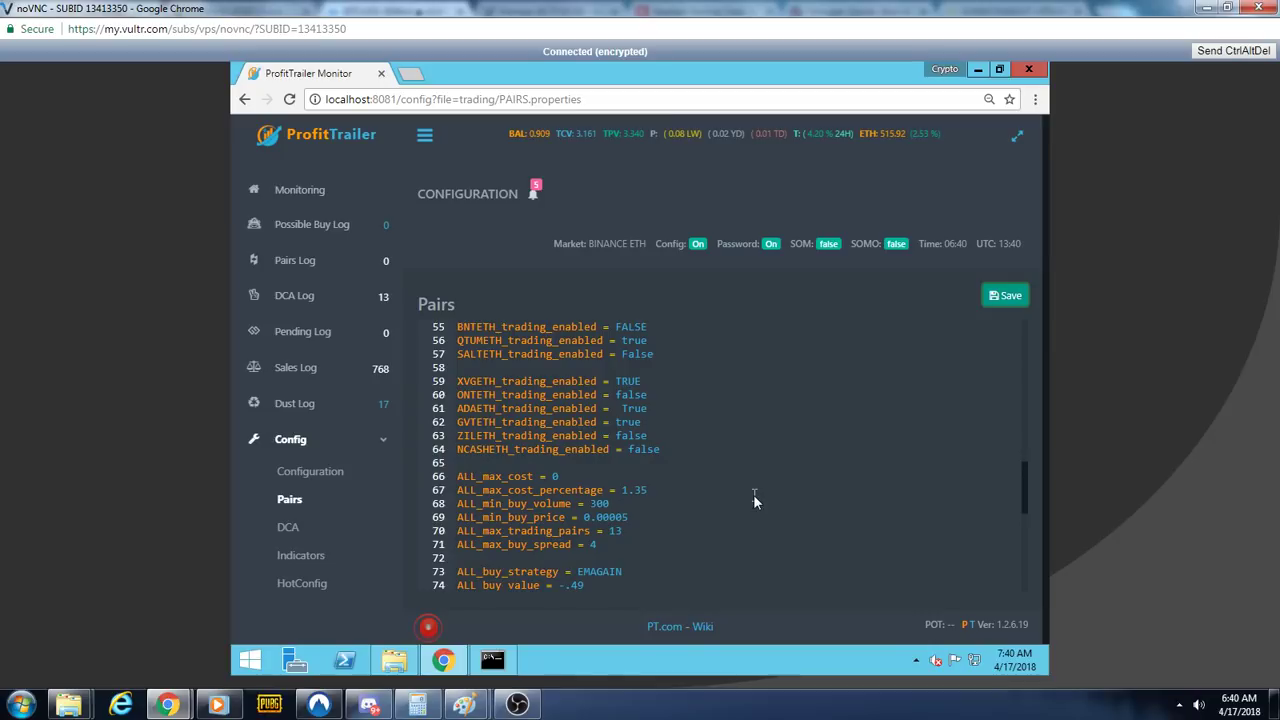
pyautogui.moveTo(714, 510)
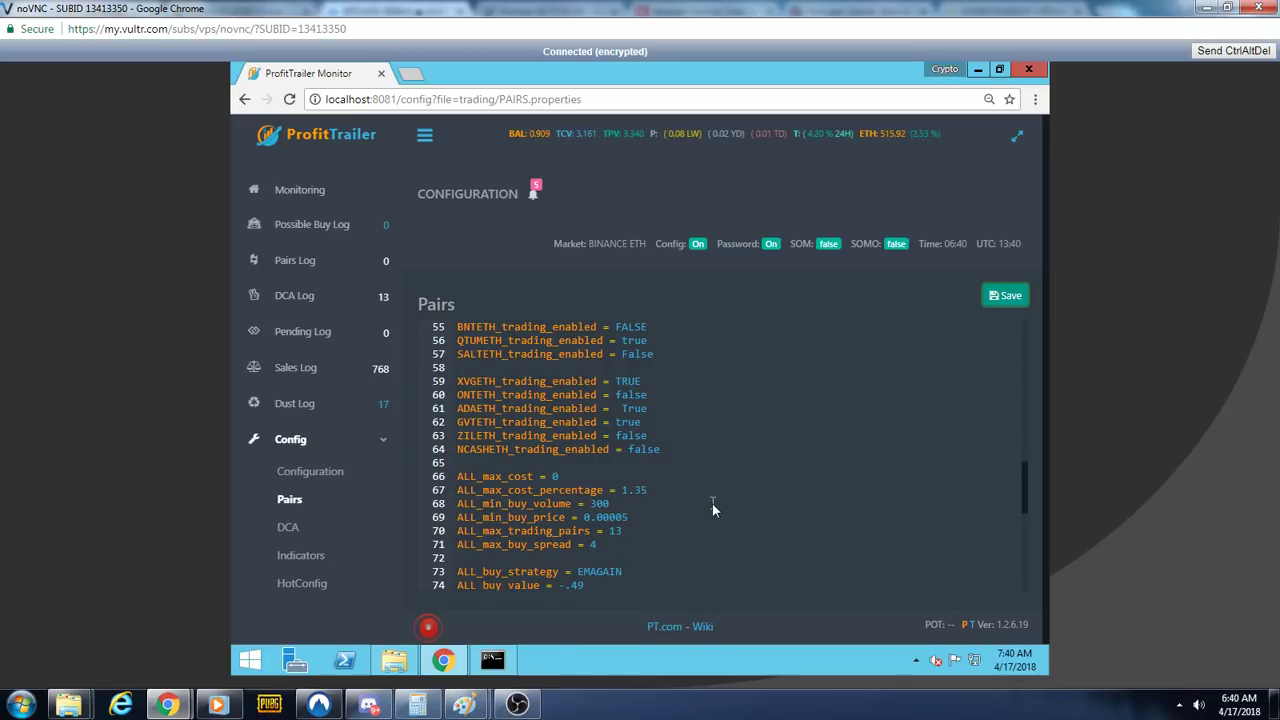
pyautogui.scroll(-3)
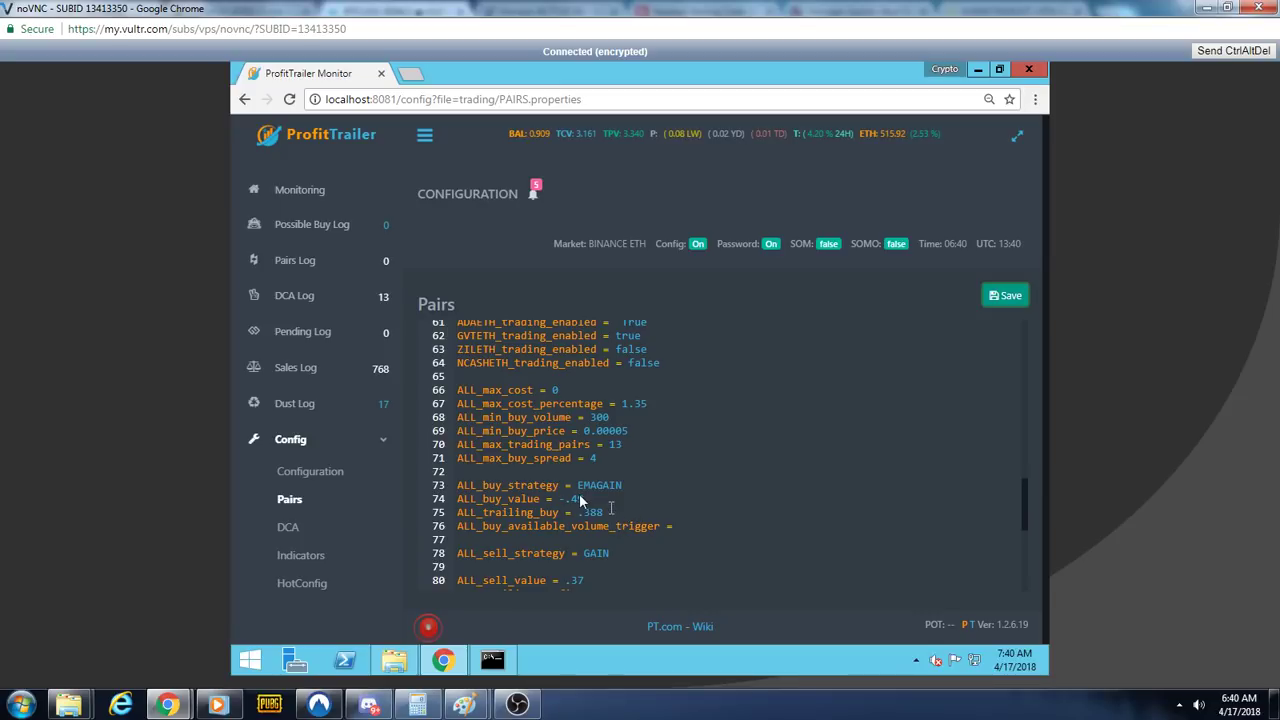
pyautogui.scroll(-3)
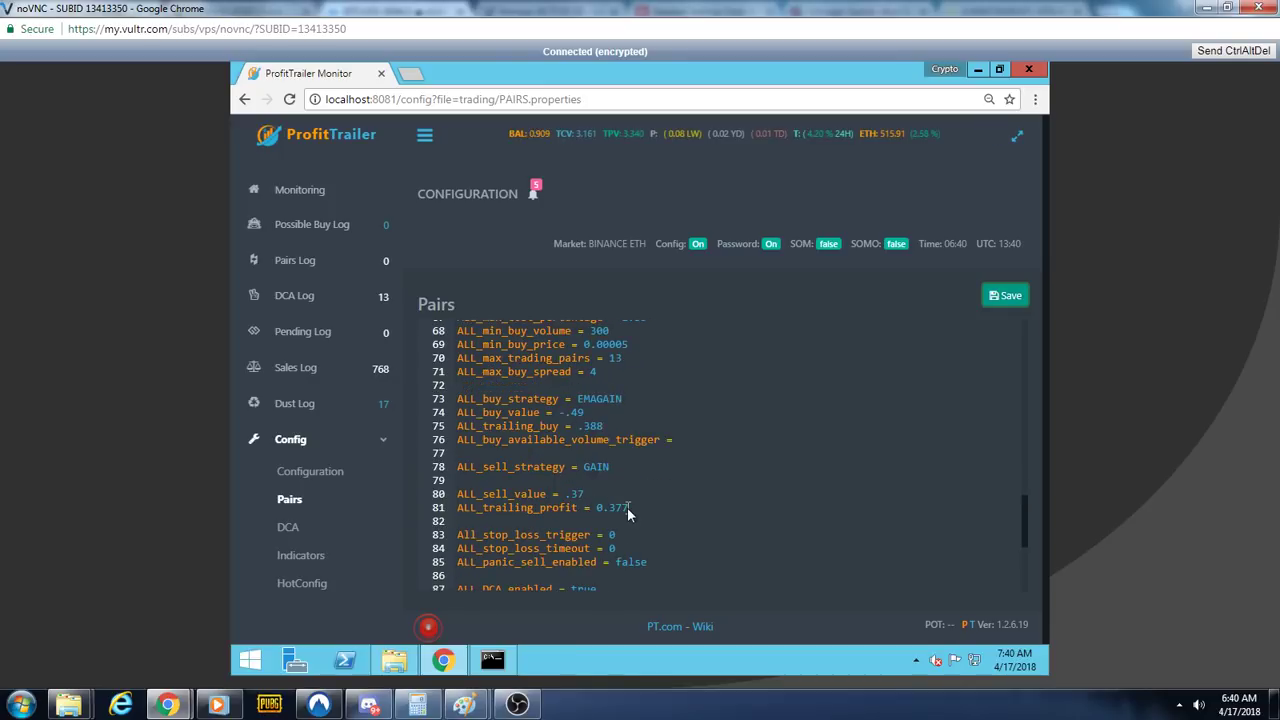
pyautogui.scroll(-3)
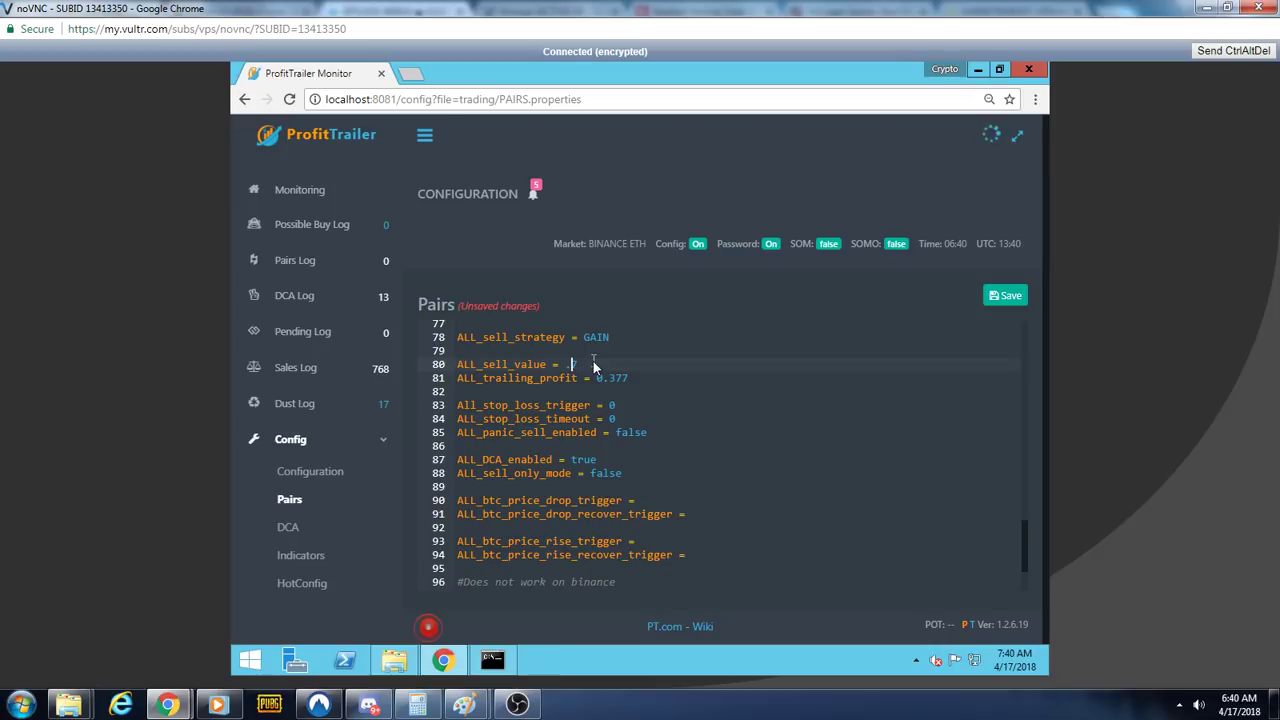
pyautogui.click(1005, 295)
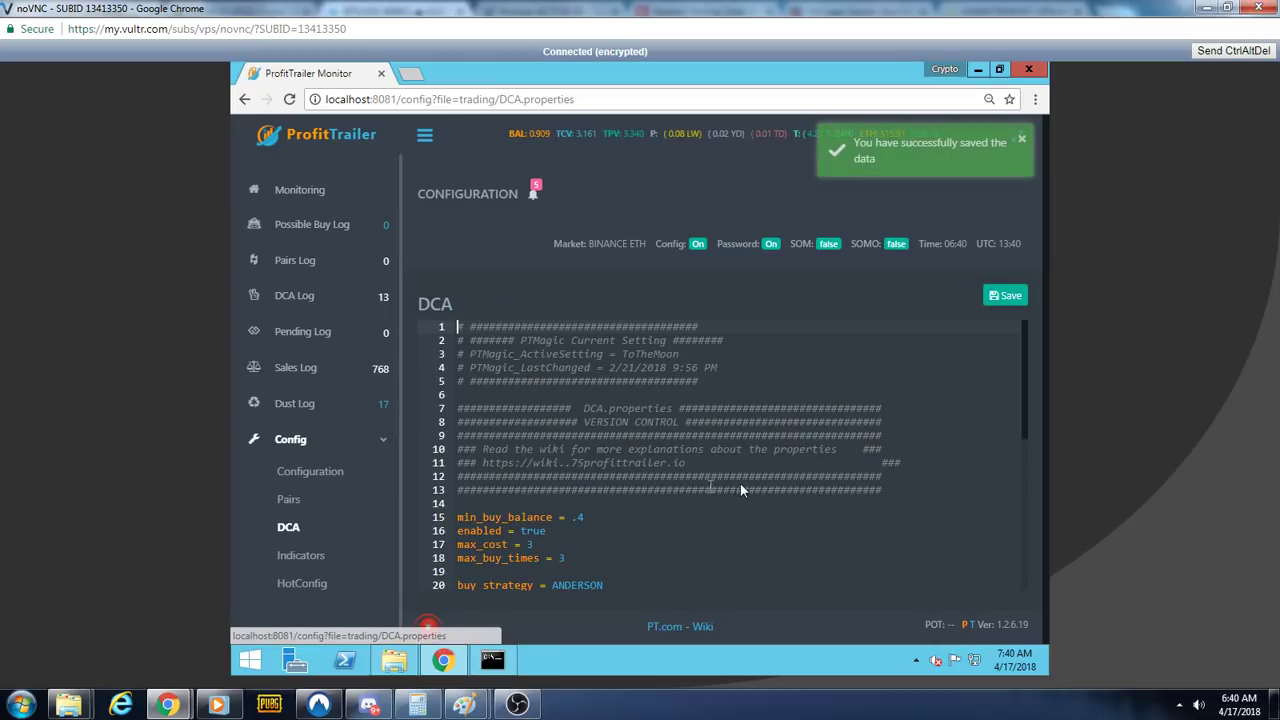
pyautogui.scroll(-3)
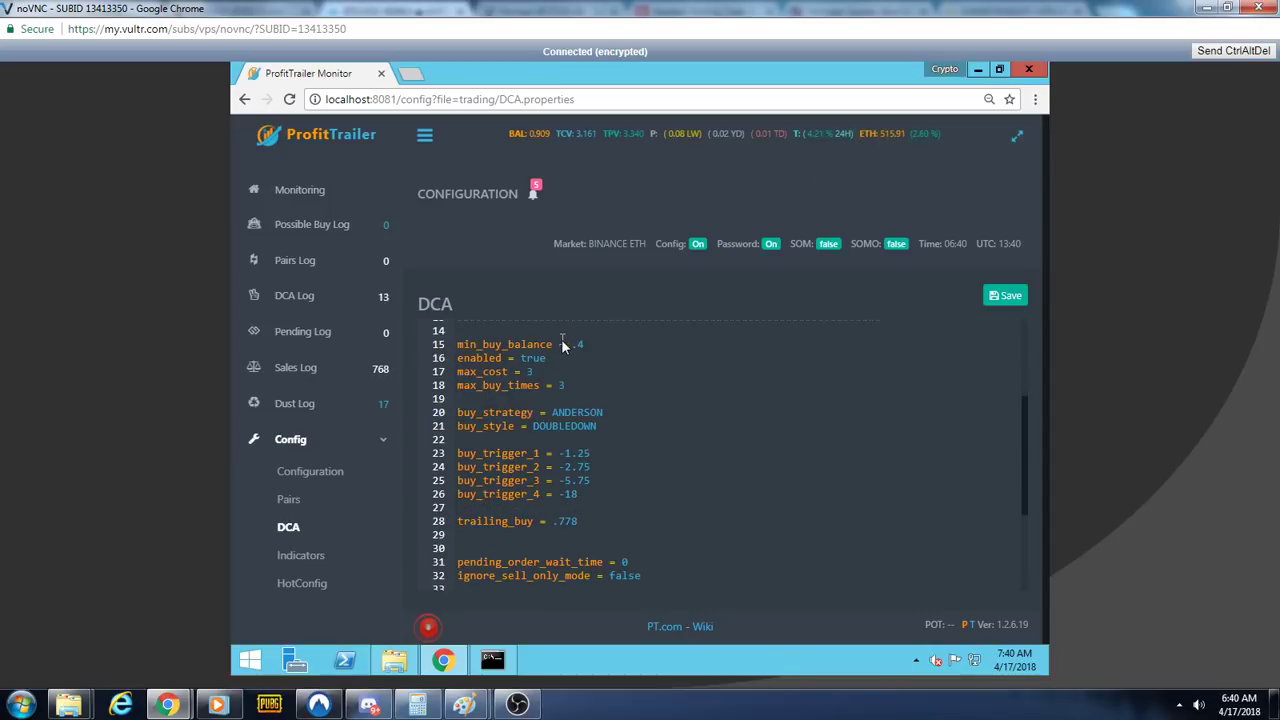
pyautogui.moveTo(682, 461)
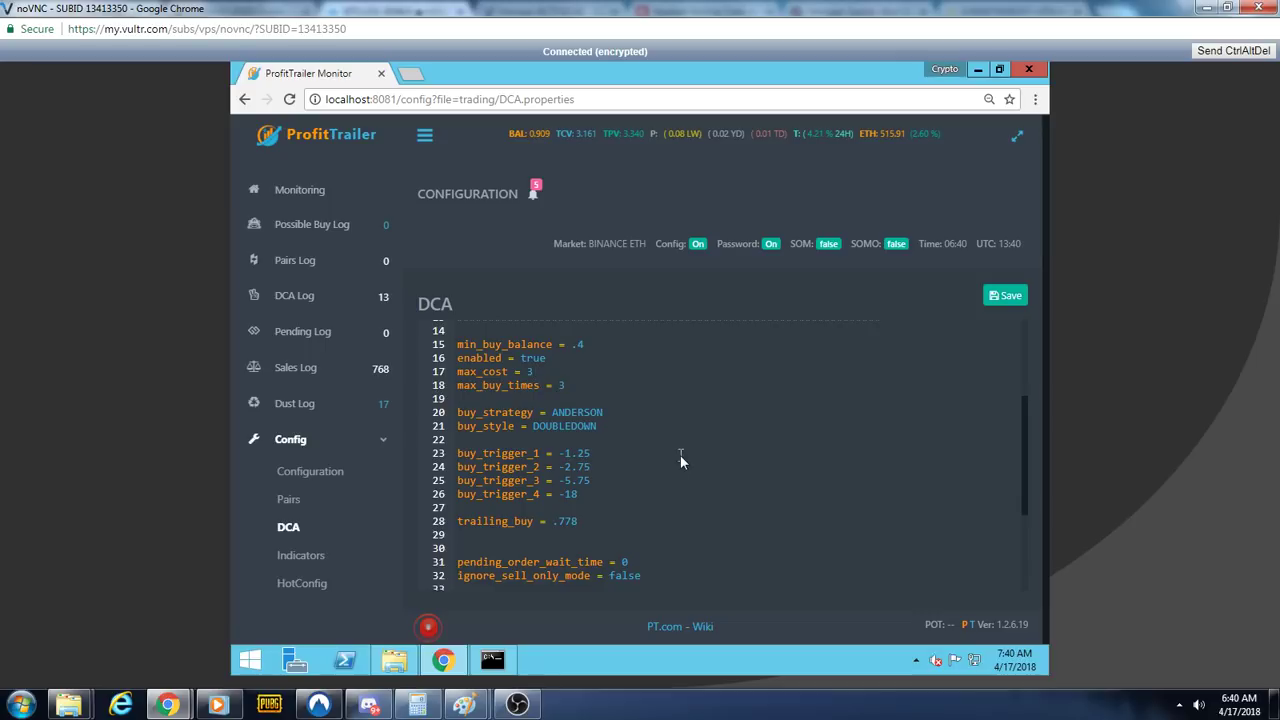
pyautogui.scroll(-3)
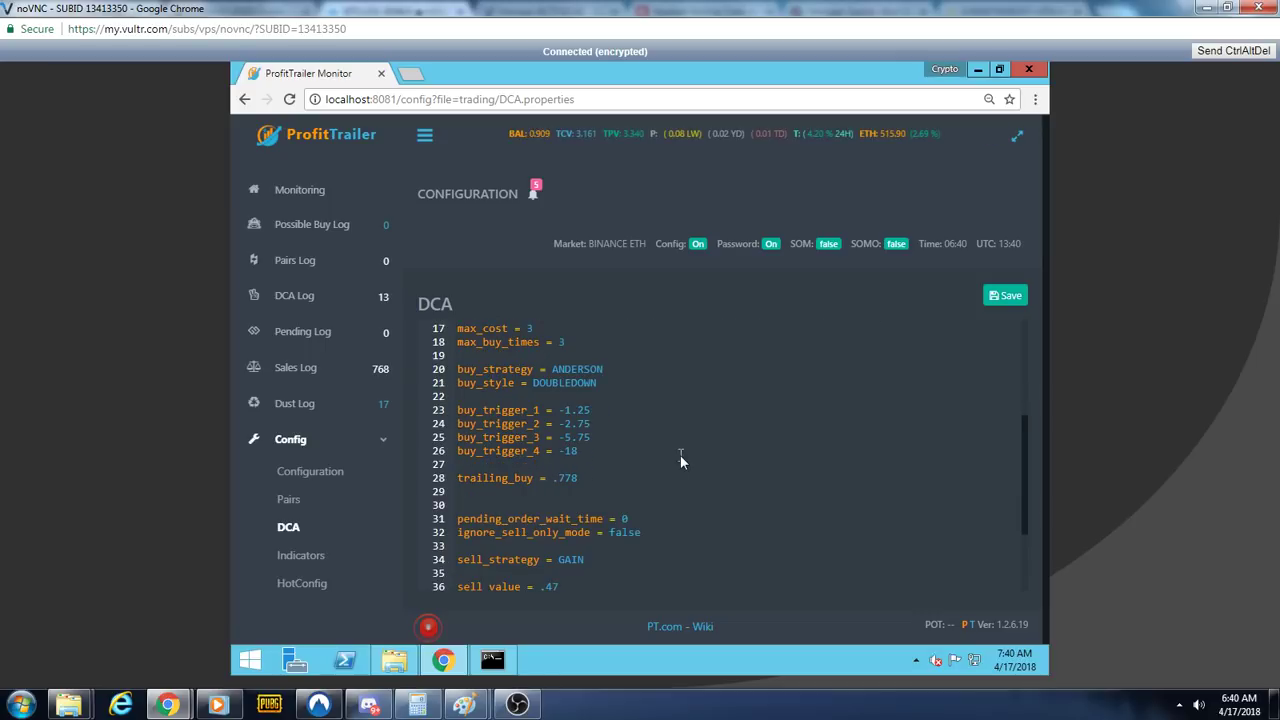
pyautogui.moveTo(598, 445)
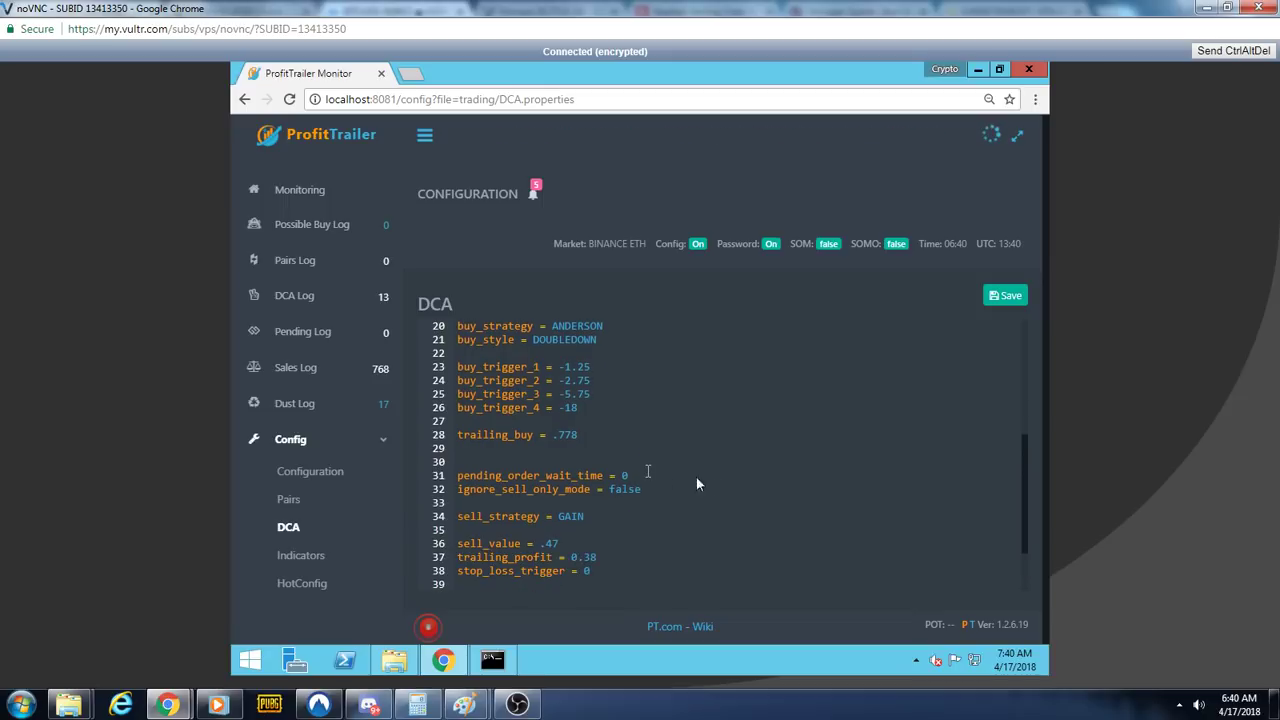
pyautogui.scroll(-3)
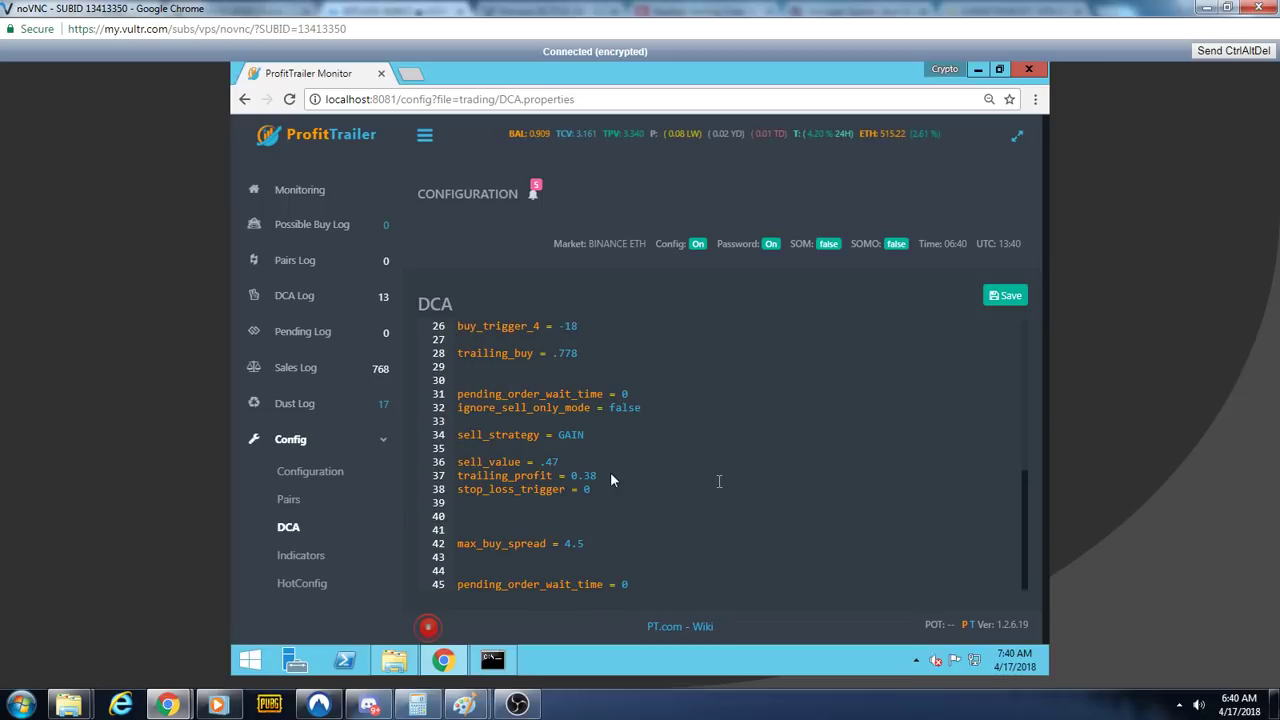
pyautogui.moveTo(580, 472)
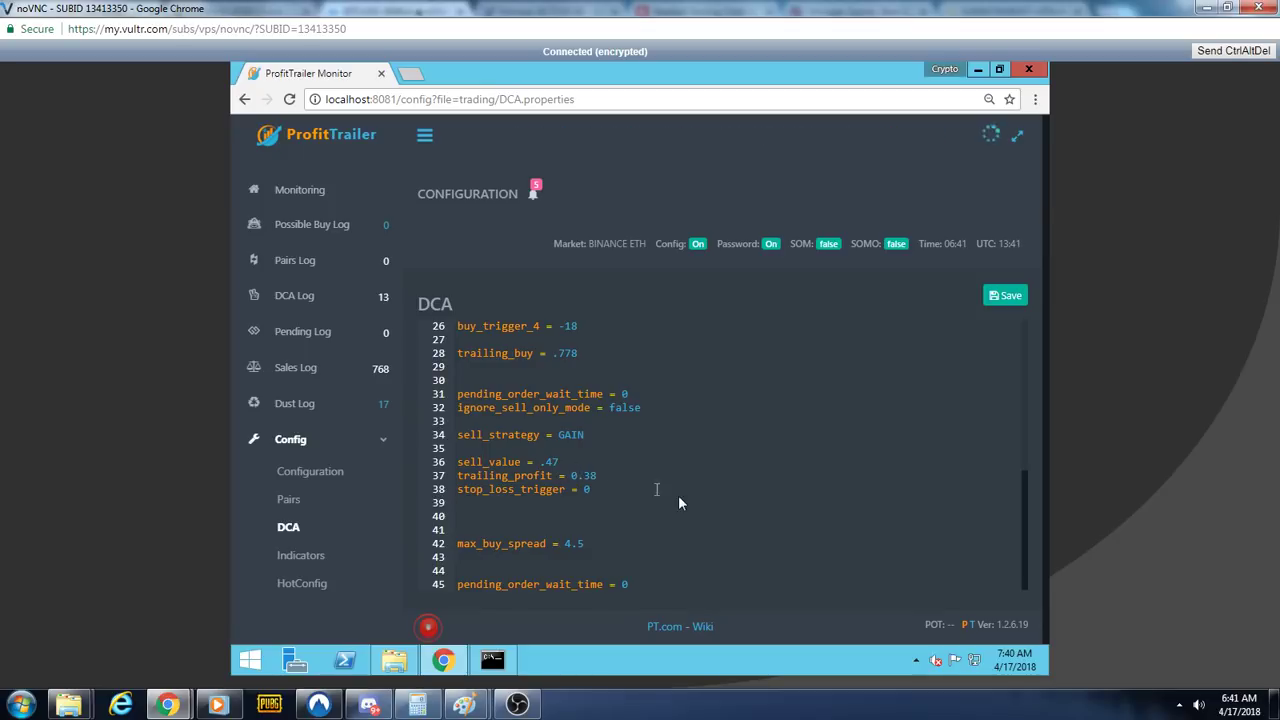
pyautogui.moveTo(680, 503)
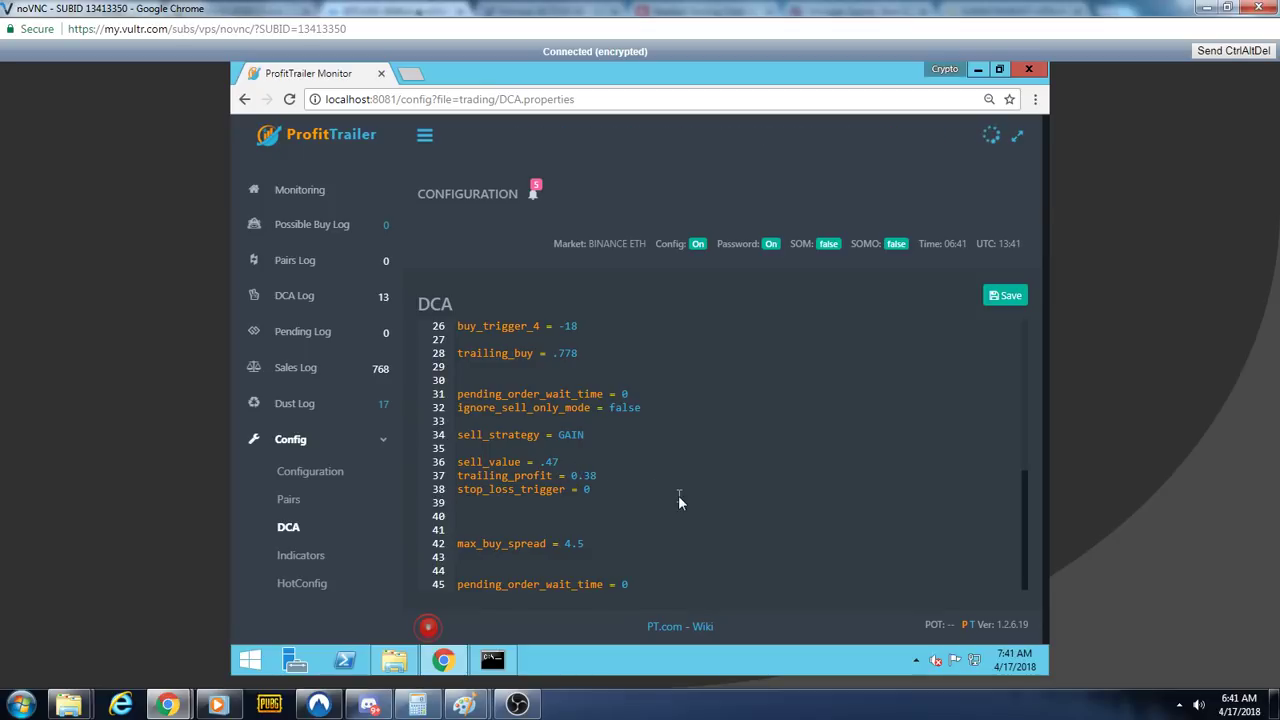
pyautogui.moveTo(300, 555)
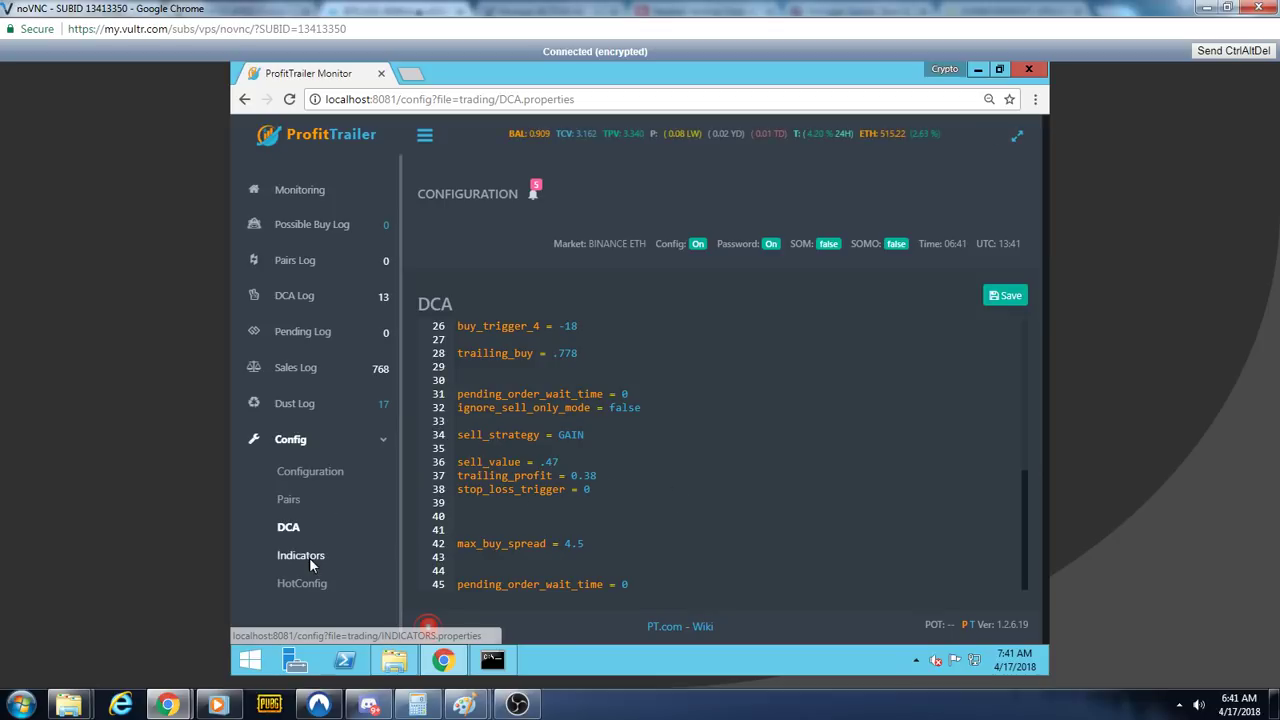
# Open the Indicators config with its Bollinger Band, SMA and EMA period settings.
pyautogui.click(300, 555)
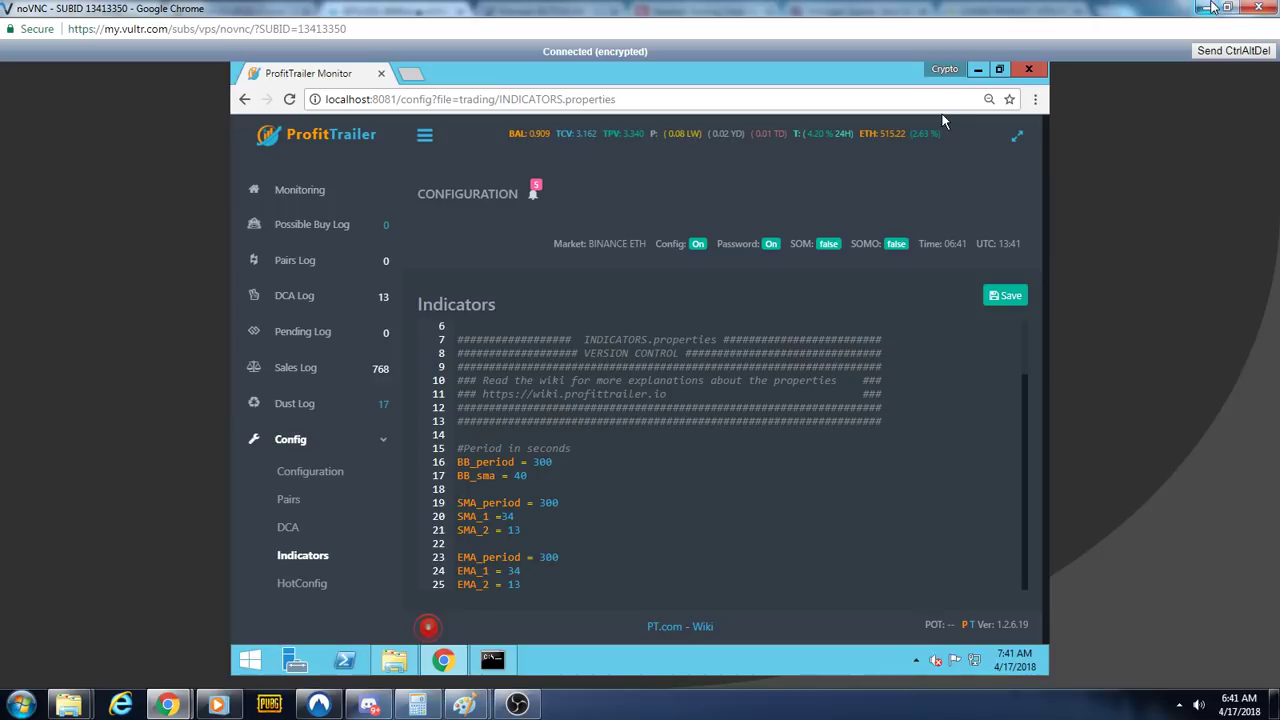
pyautogui.moveTo(851, 197)
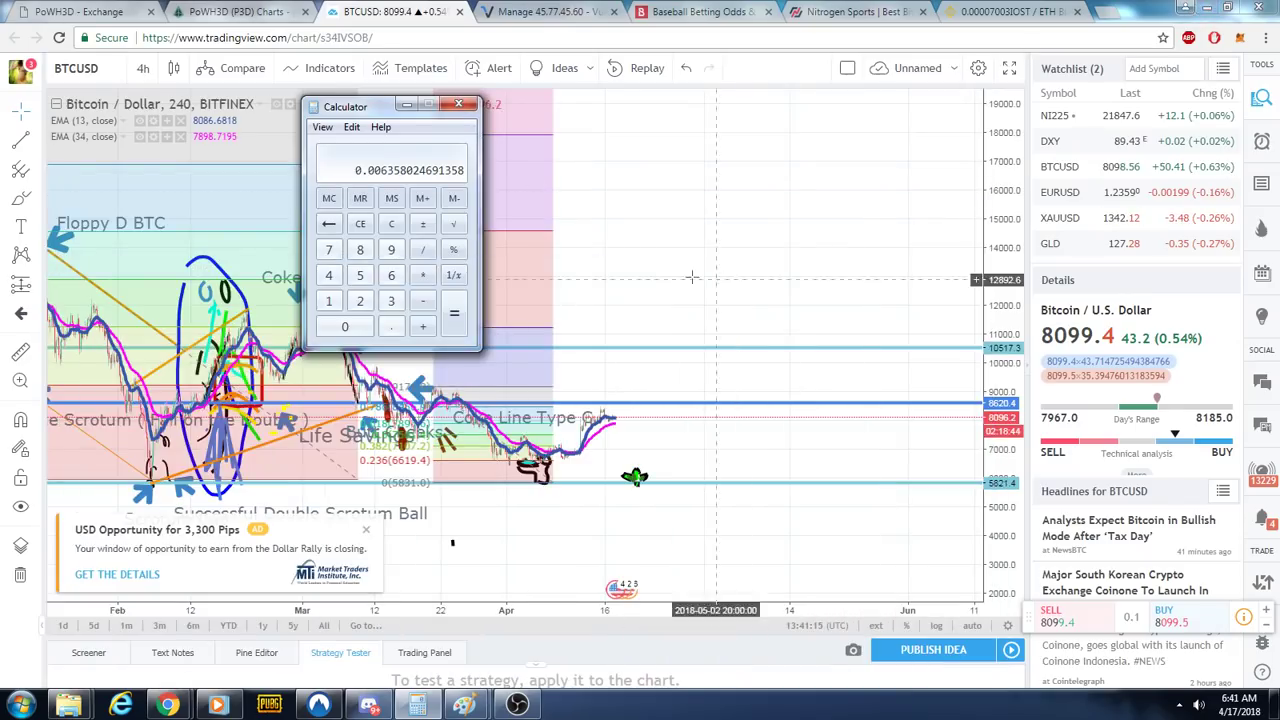
# Close the Calculator window covering the TradingView BTCUSD 4h chart.
pyautogui.click(461, 104)
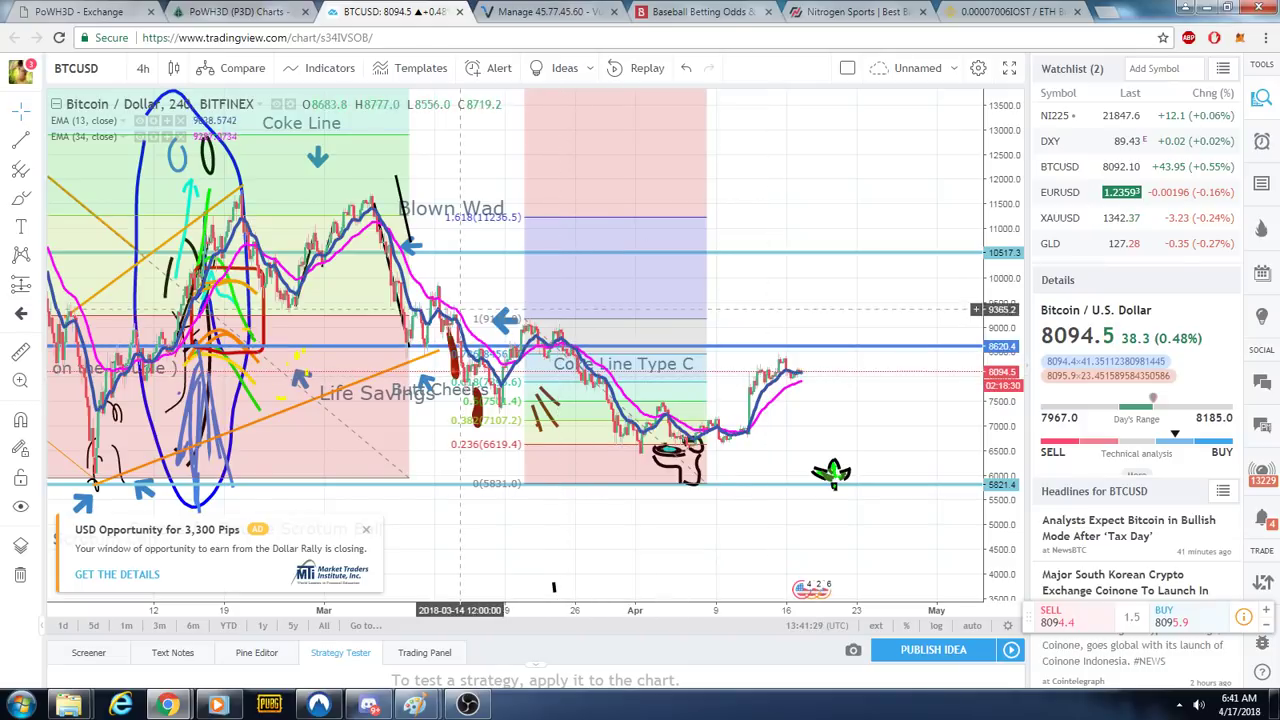
pyautogui.moveTo(632, 340)
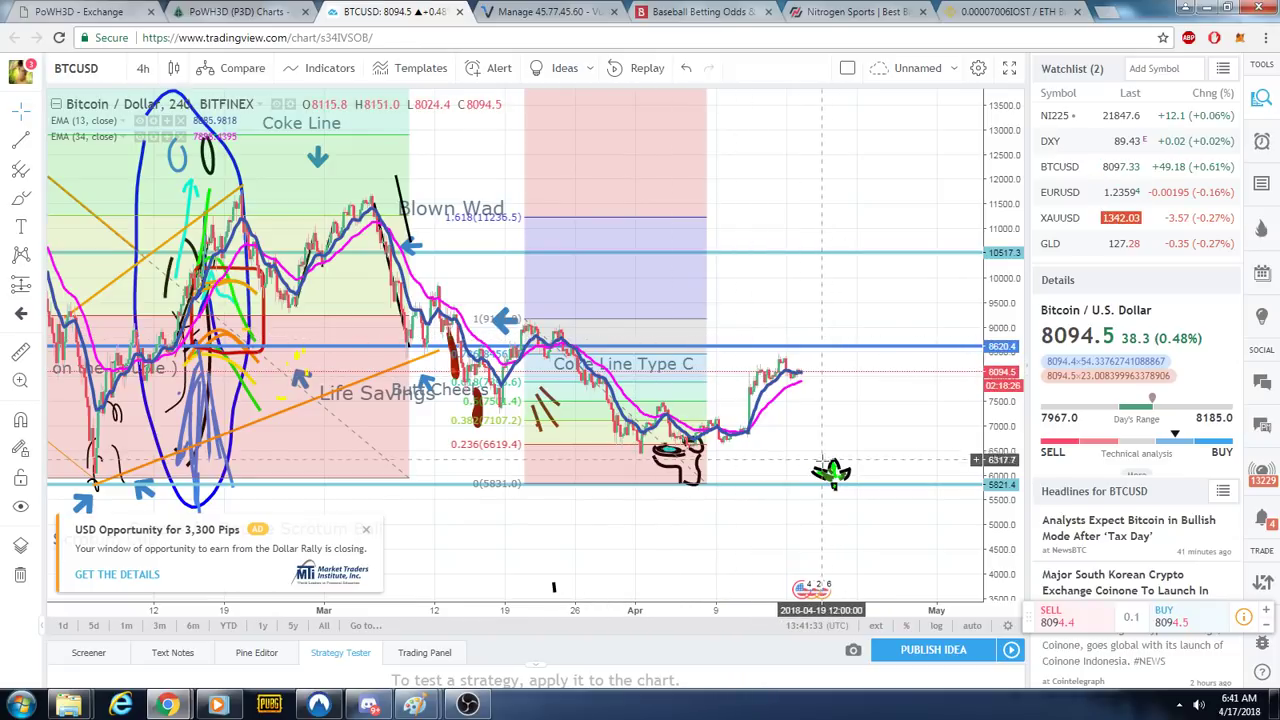
pyautogui.moveTo(832, 473)
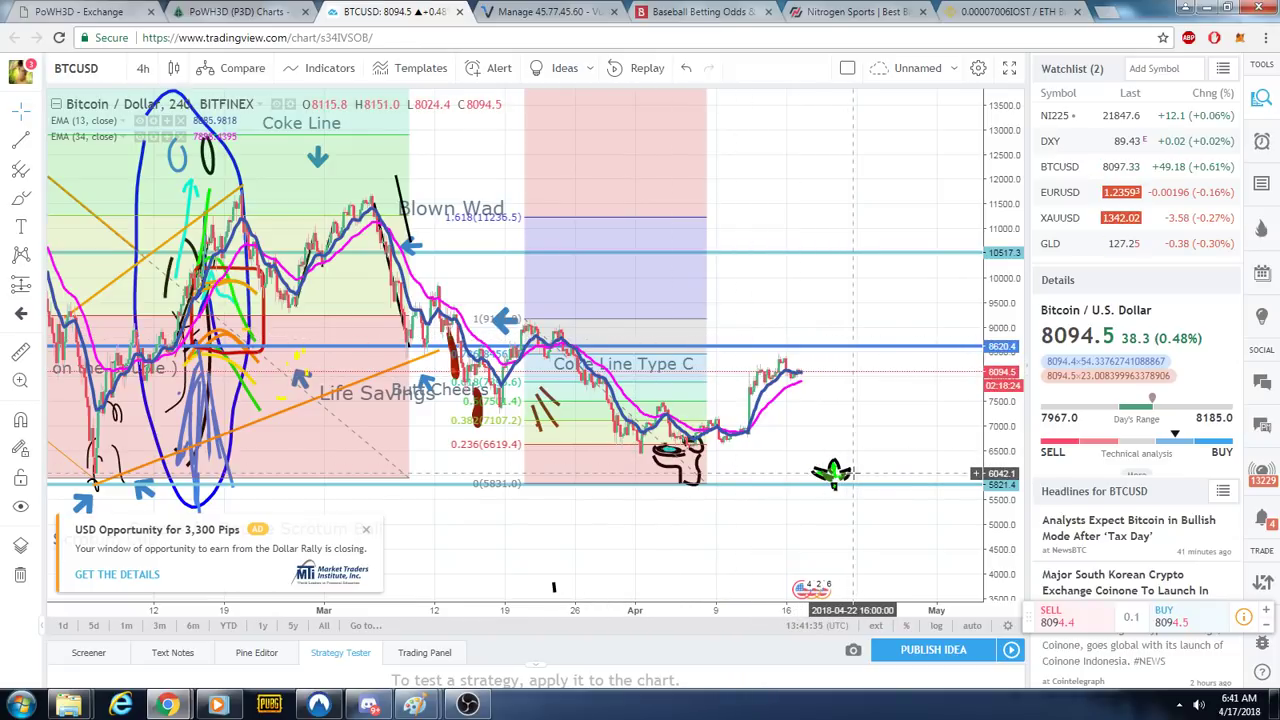
pyautogui.moveTo(823, 380)
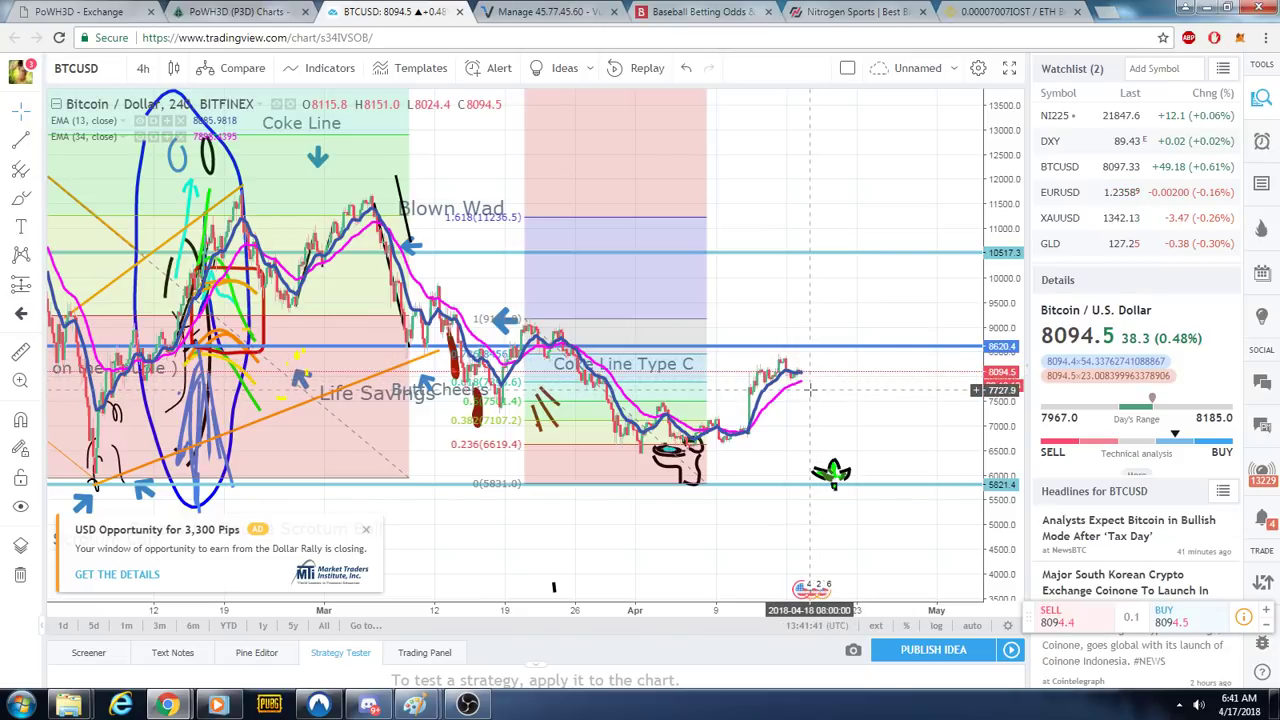
pyautogui.moveTo(838, 458)
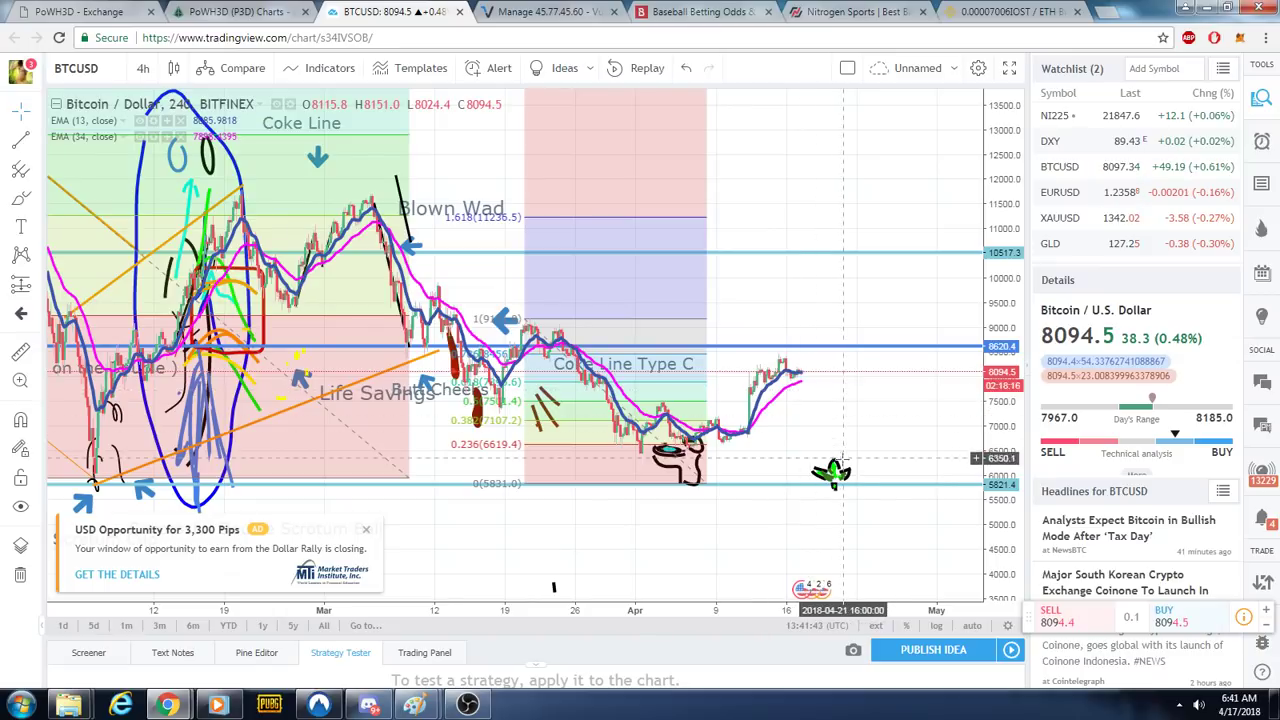
pyautogui.moveTo(940, 365)
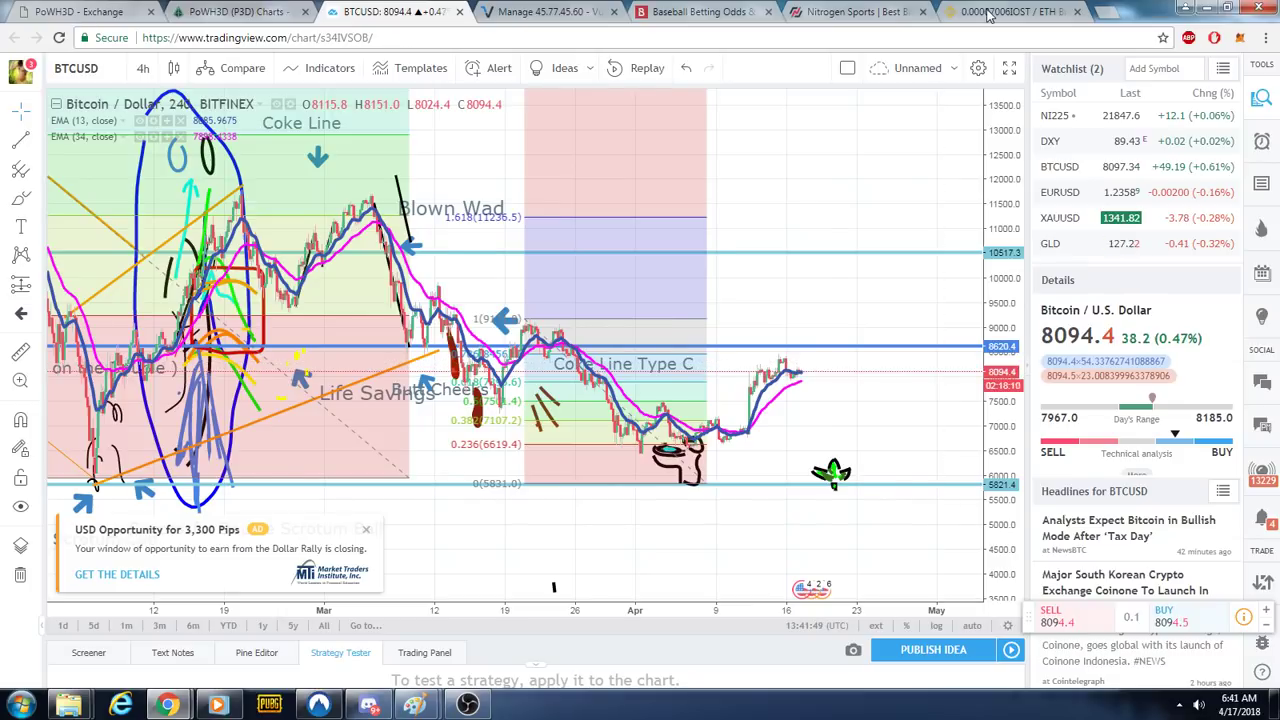
# View the Binance IOST/ETH market and PoWH3D daily sell-price chart, then return to TradingView.
pyautogui.click(1010, 16)
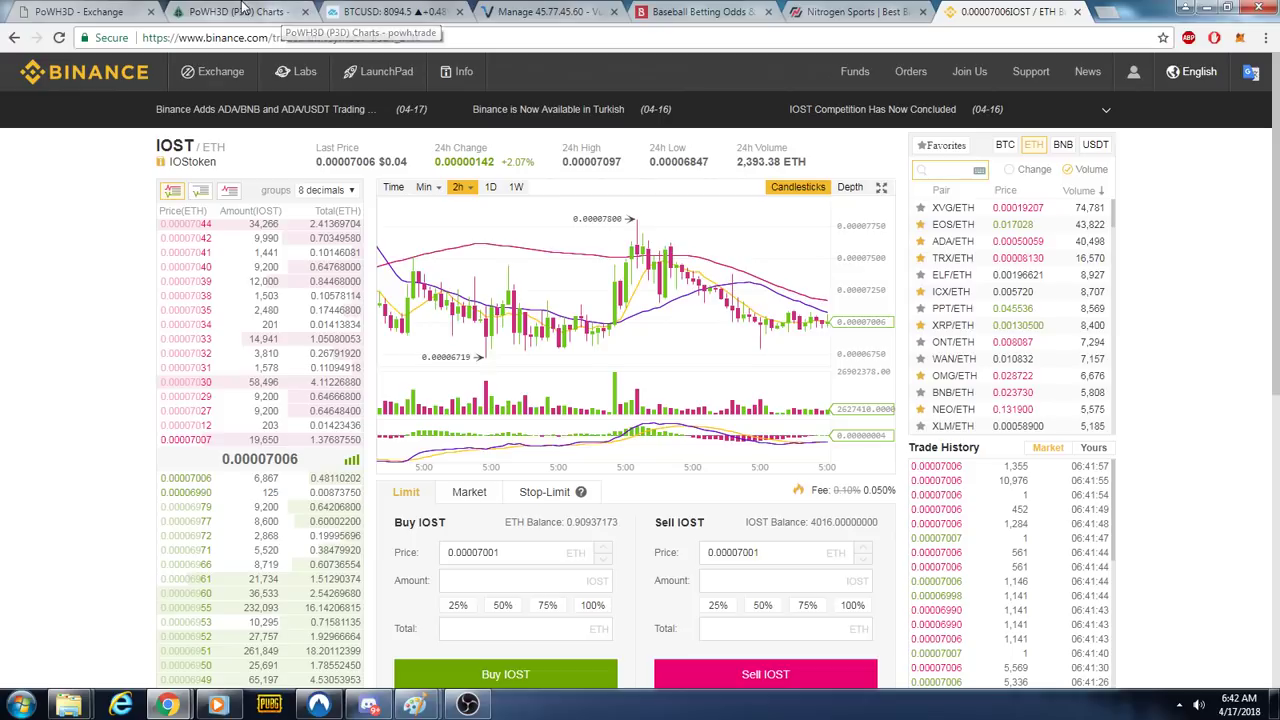
pyautogui.click(230, 10)
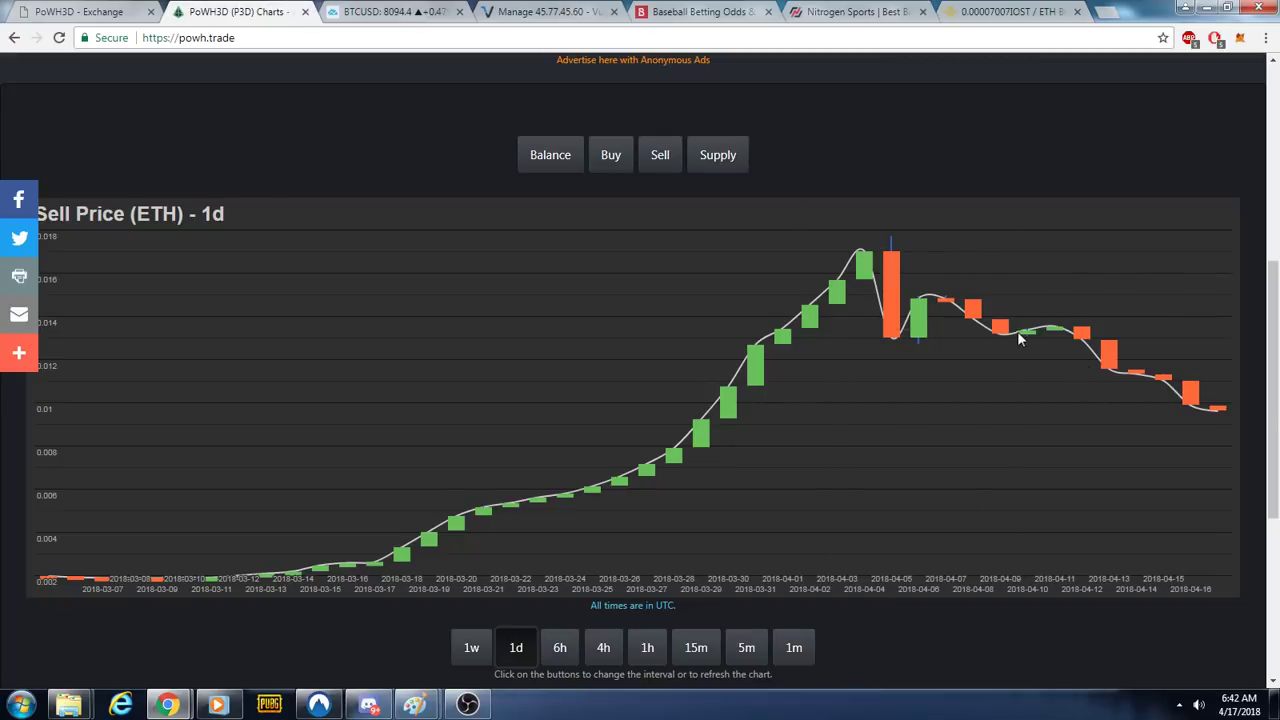
pyautogui.click(395, 12)
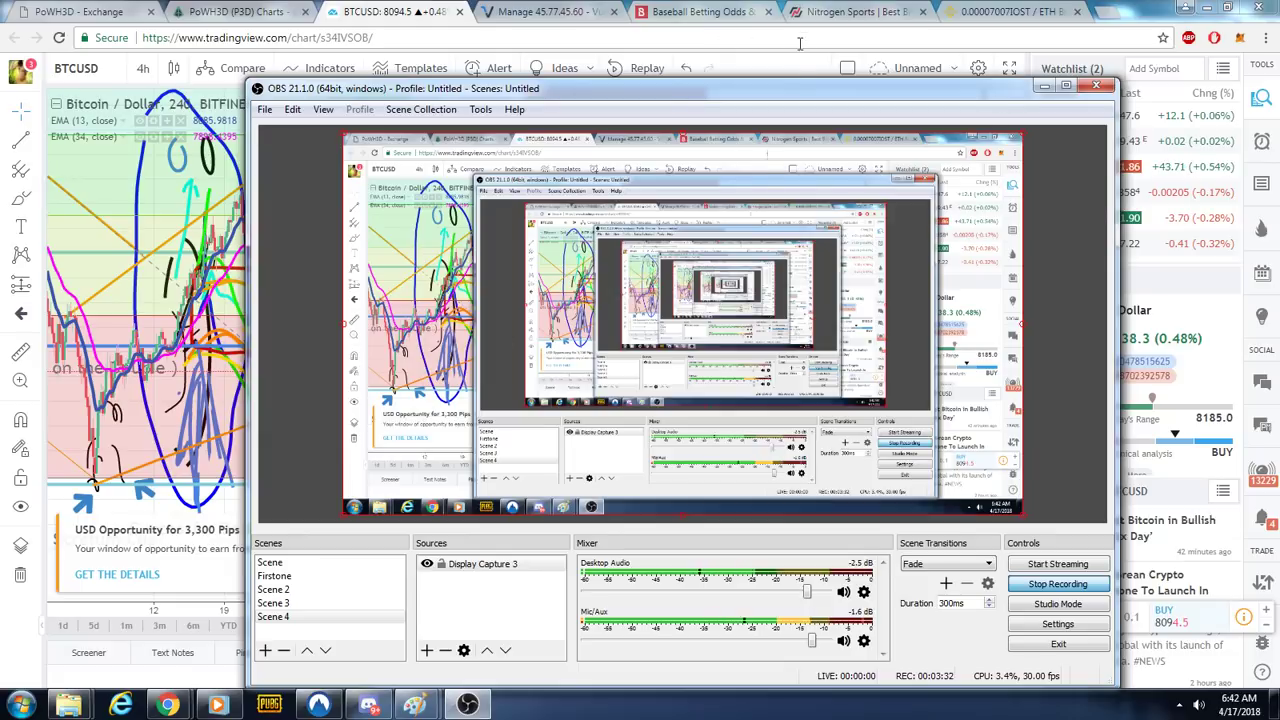
# Minimize OBS Studio to bring the TradingView BTCUSD chart back in front.
pyautogui.click(1097, 92)
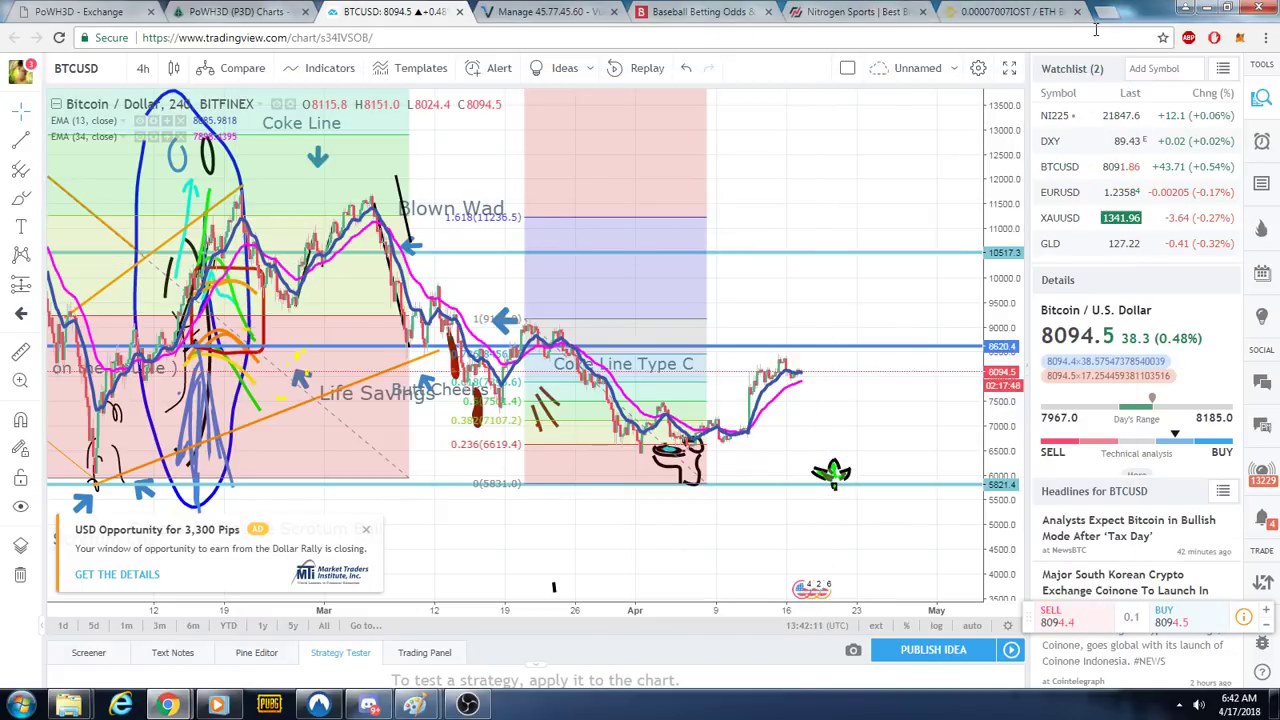
pyautogui.moveTo(634, 200)
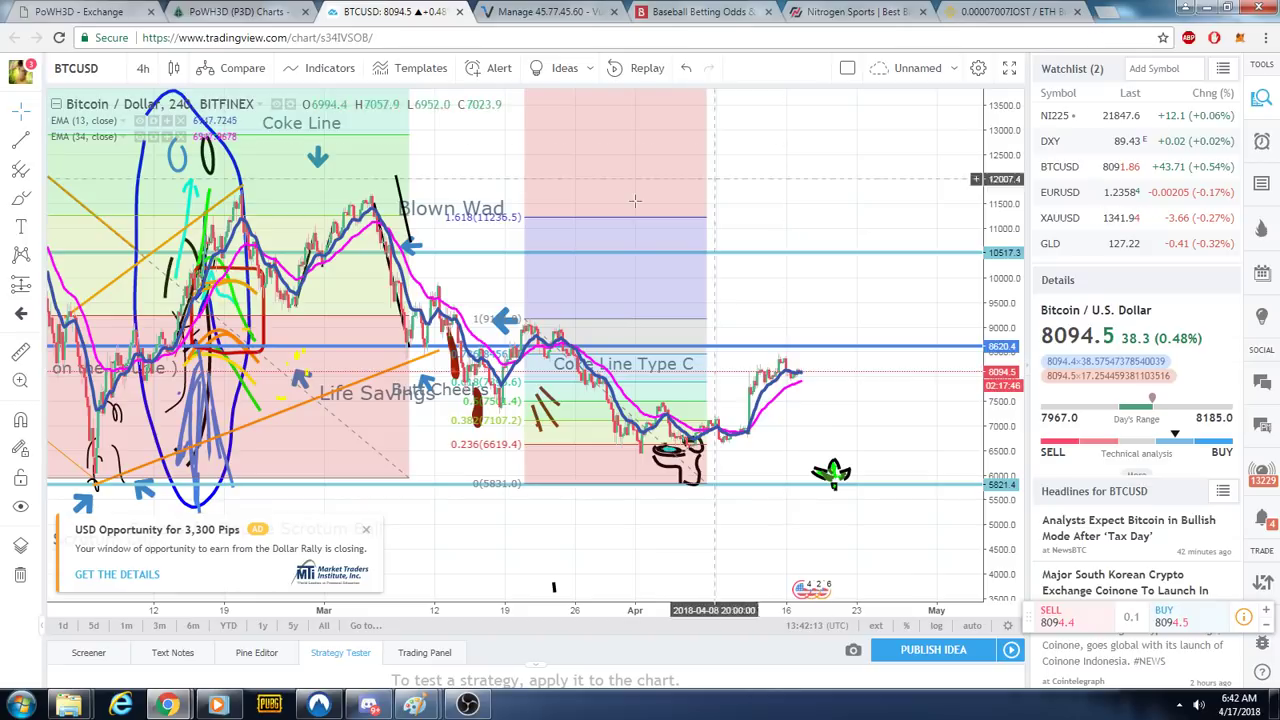